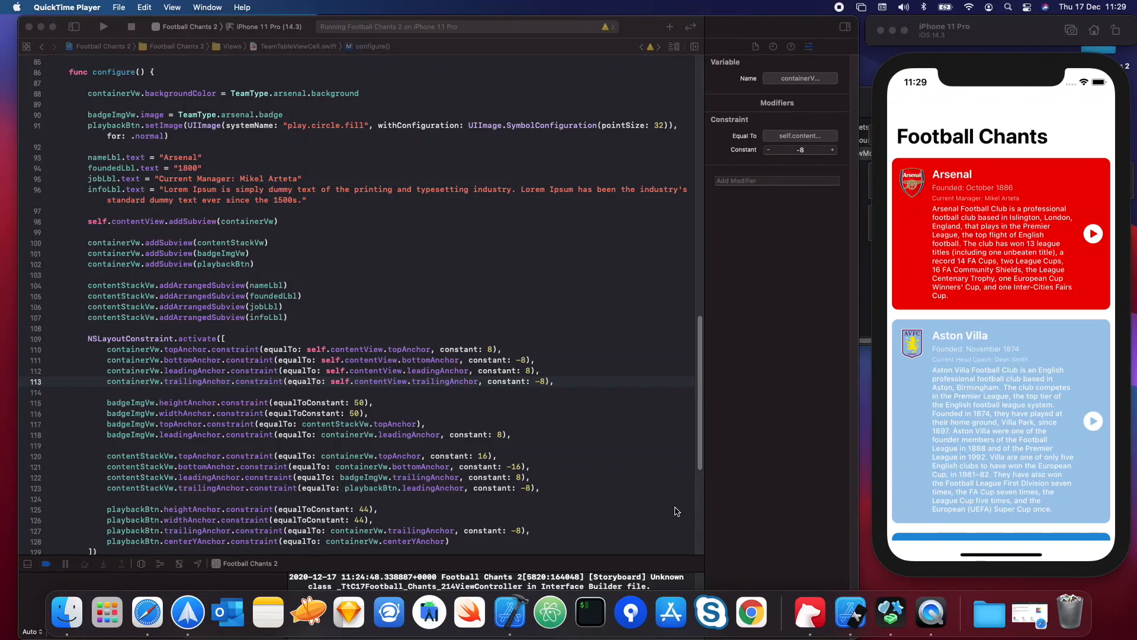
mouse_move(1027, 115)
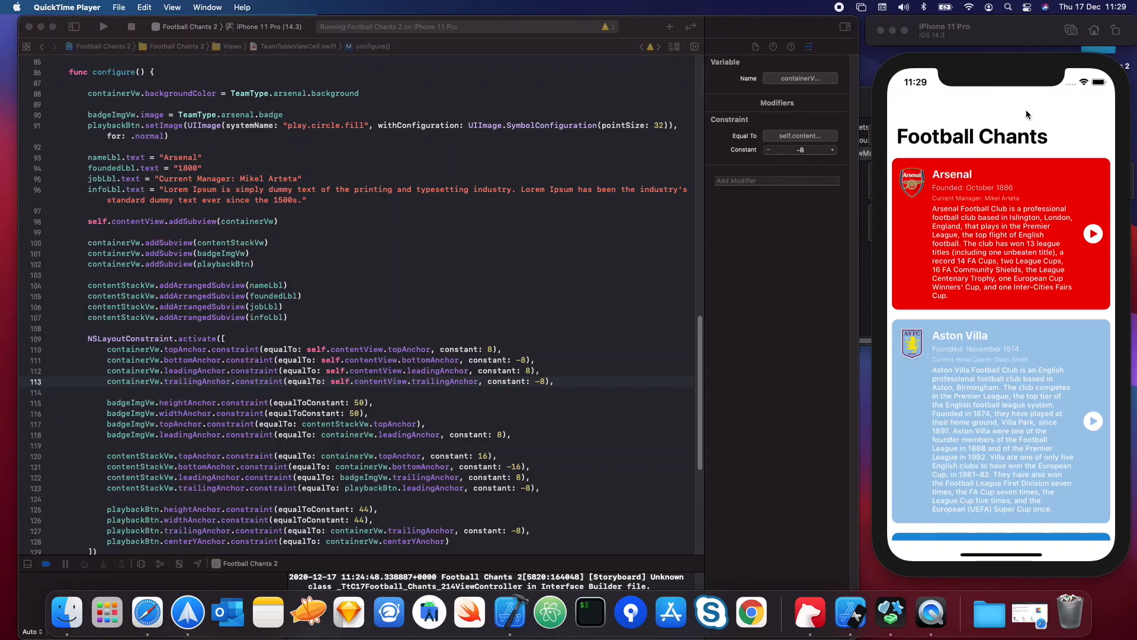
mouse_move(983, 147)
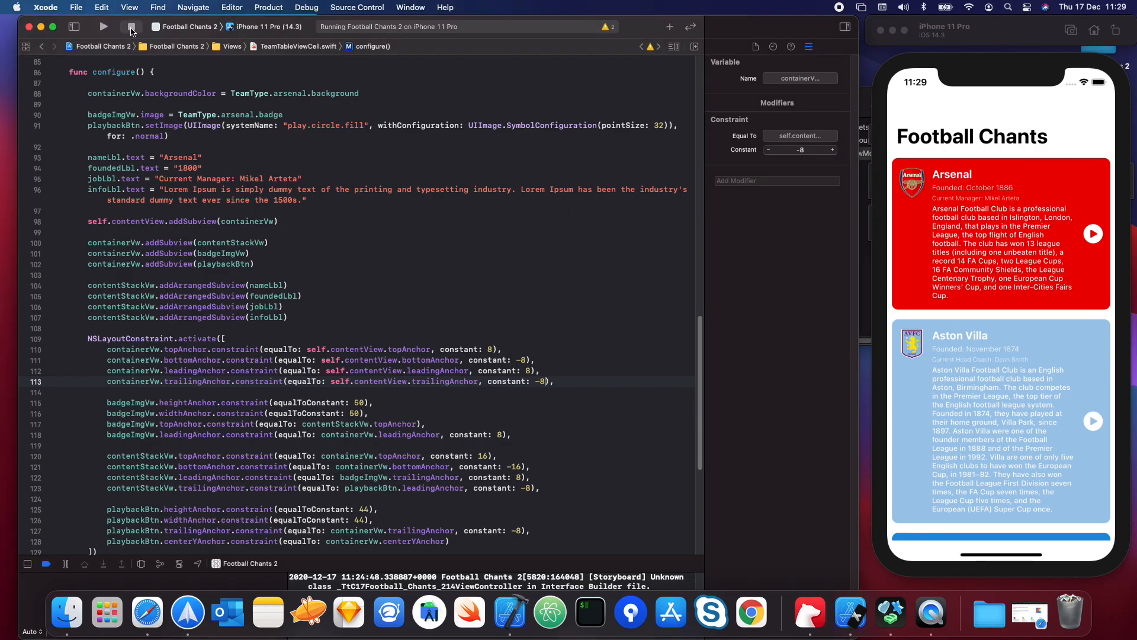
Rebuild and rerun Football Chants so the simulator shows one Arsenal card on blue
click(102, 27)
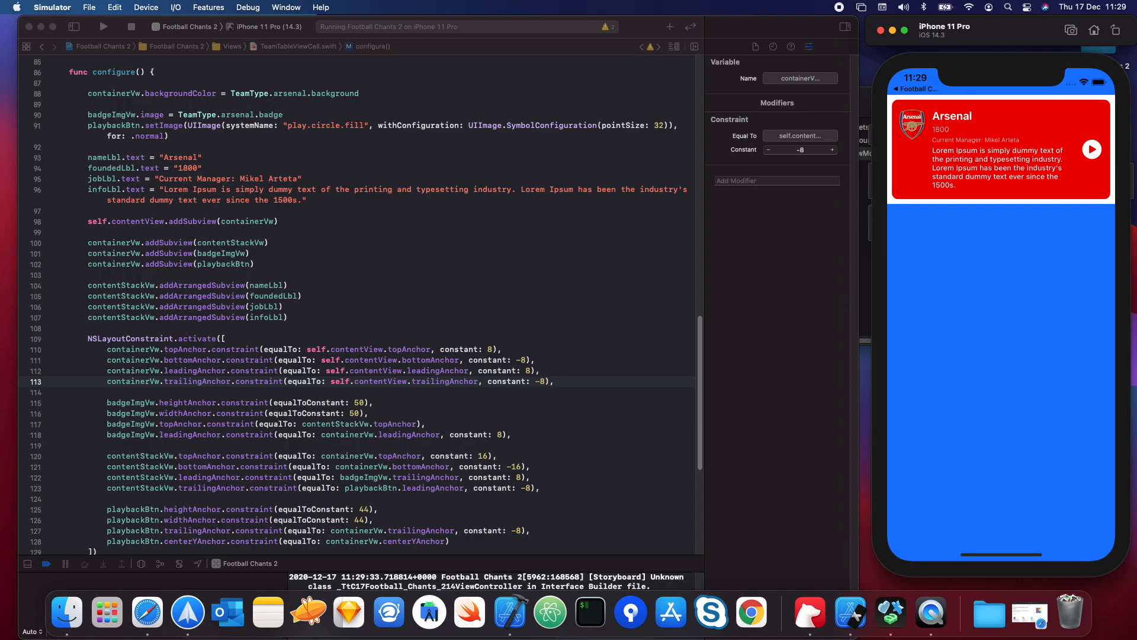
mouse_move(546, 309)
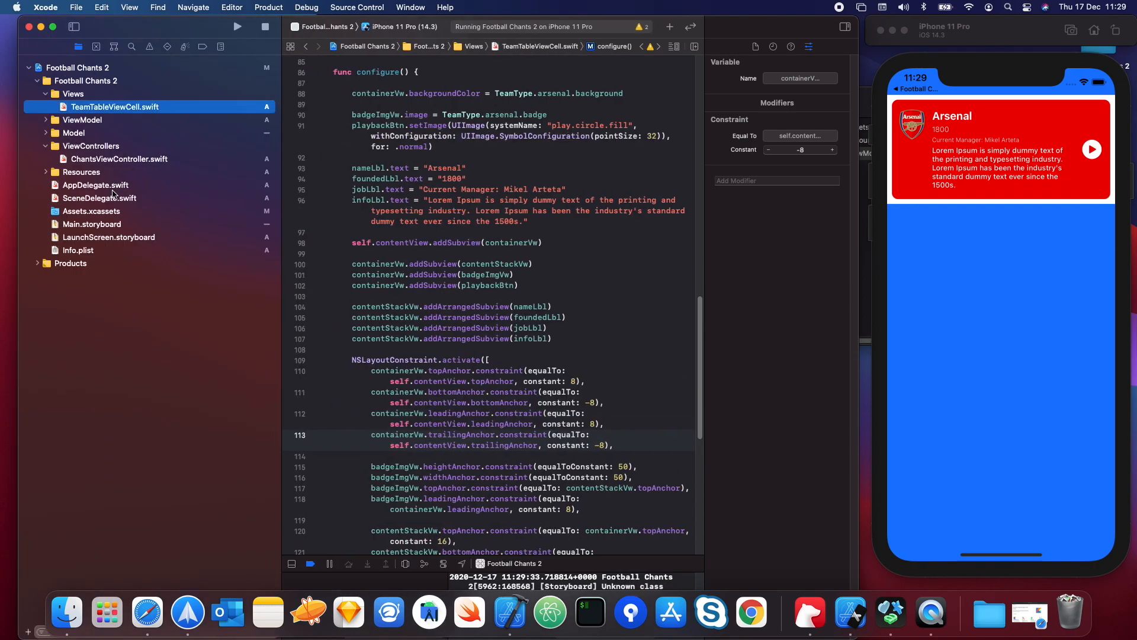
In SceneDelegate.swift, declare a UINavigationController wrapping the chants view controller
click(100, 197)
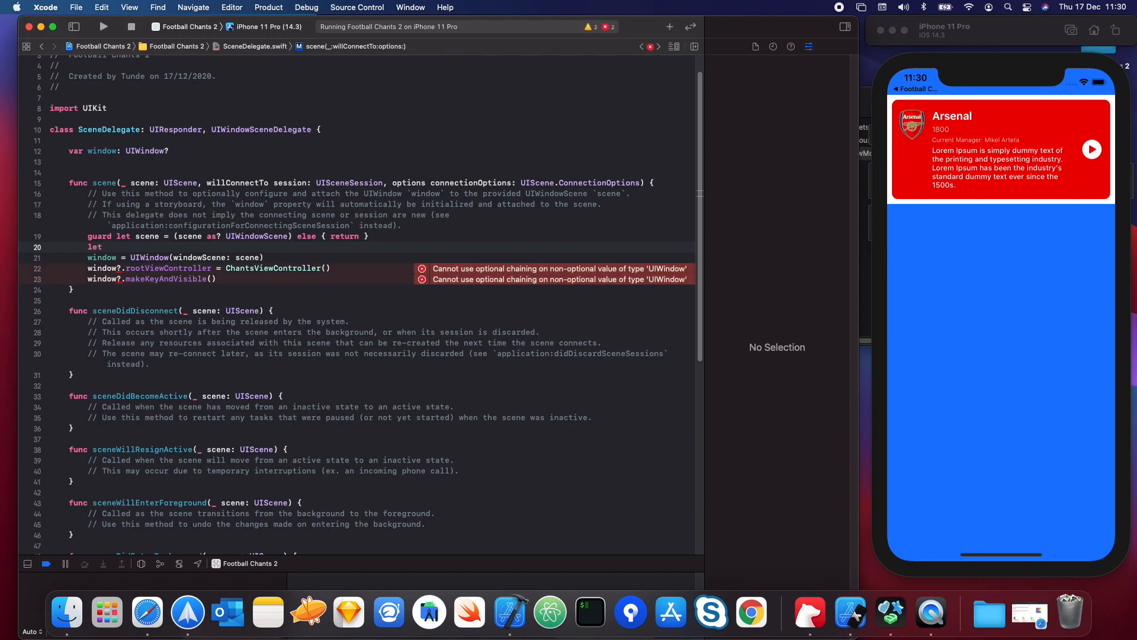
text(navig)
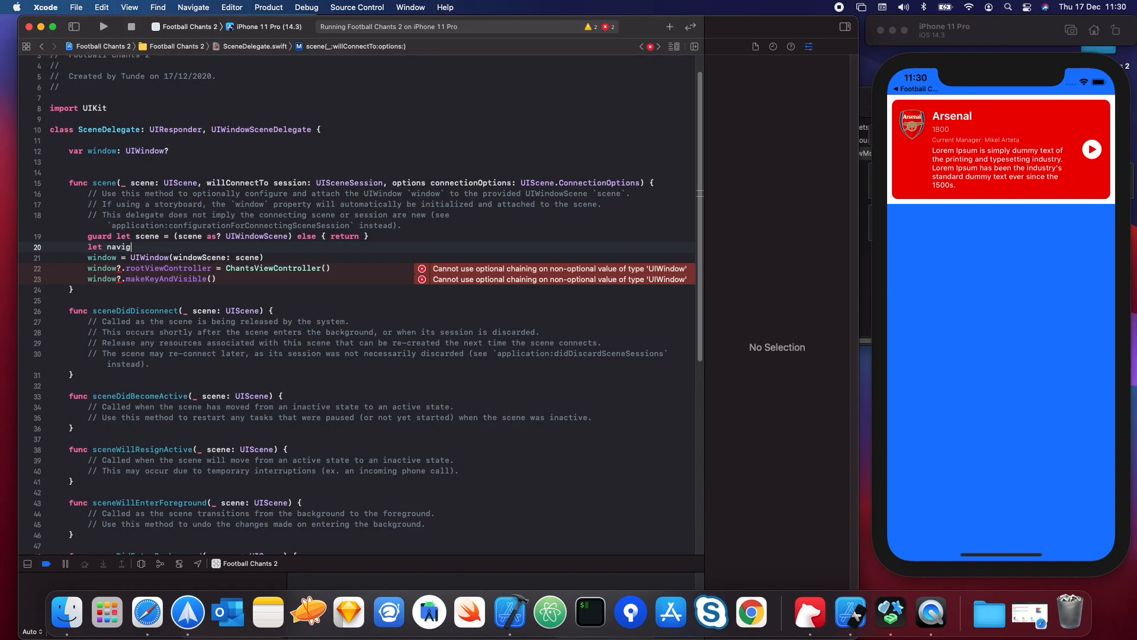
text(ationCo)
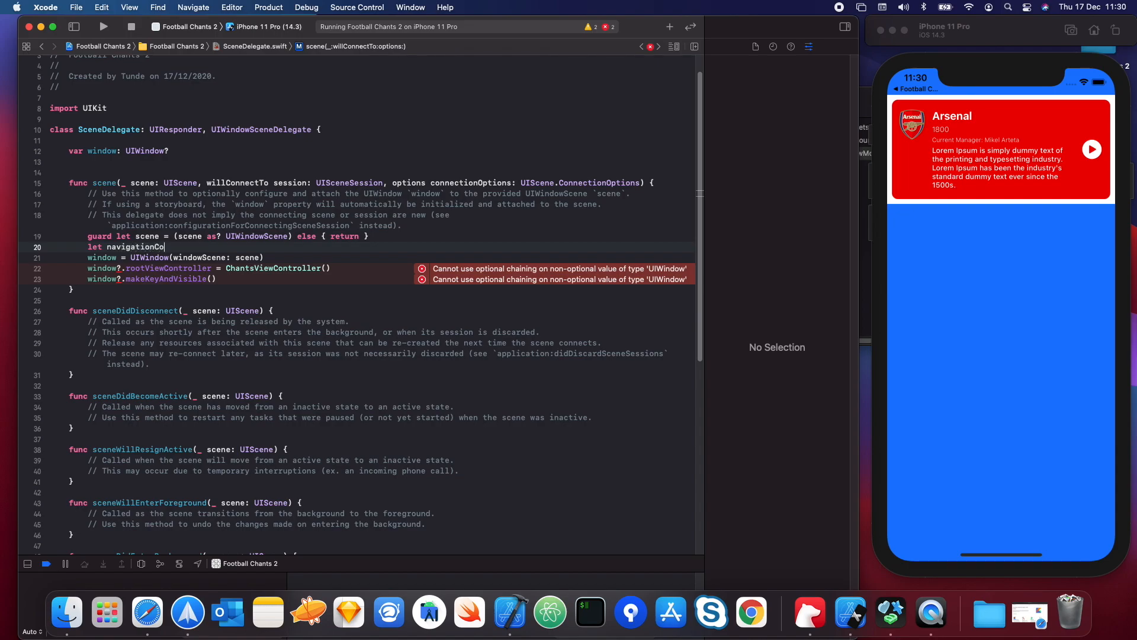
text(= U)
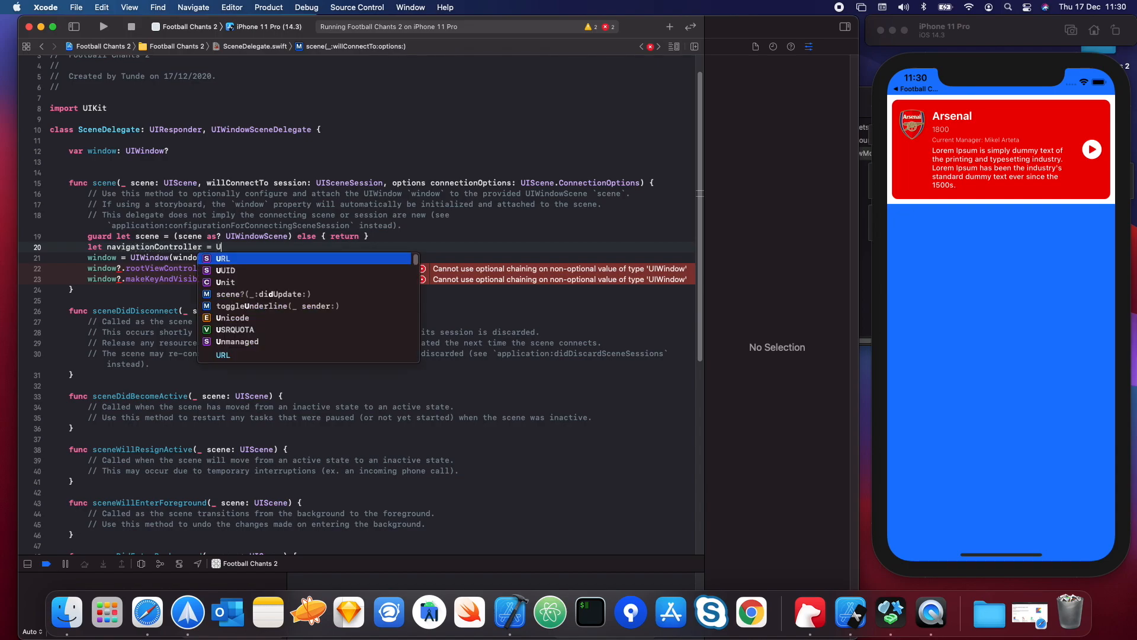
text(nav)
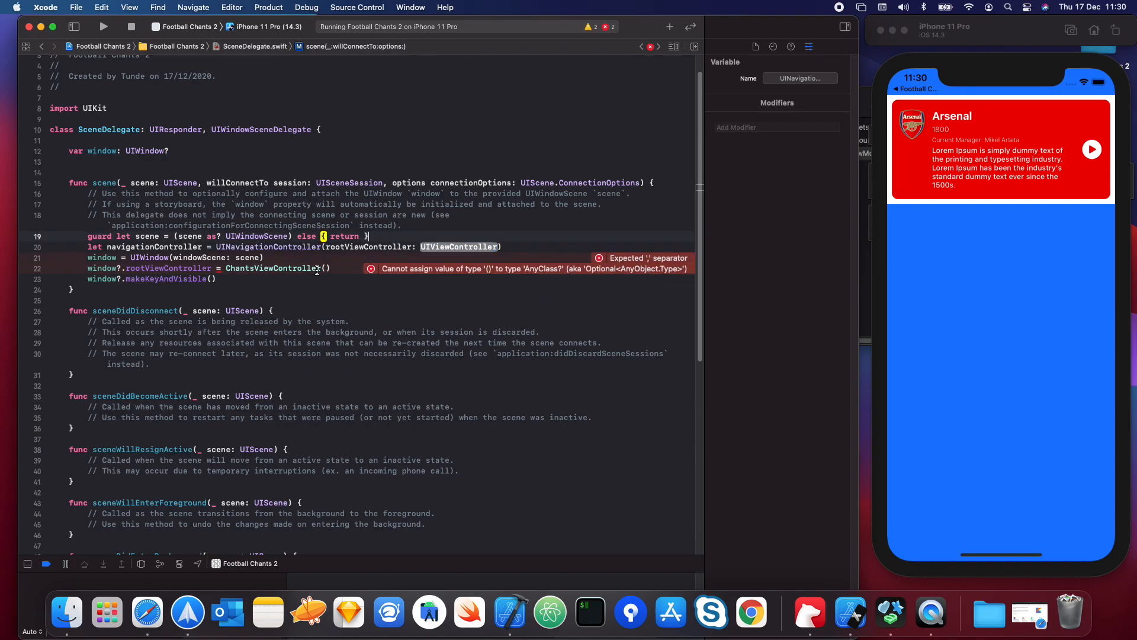
Extract 'let vc = ChantsViewController()' and make navigationController the window's rootViewController
double_click(273, 267)
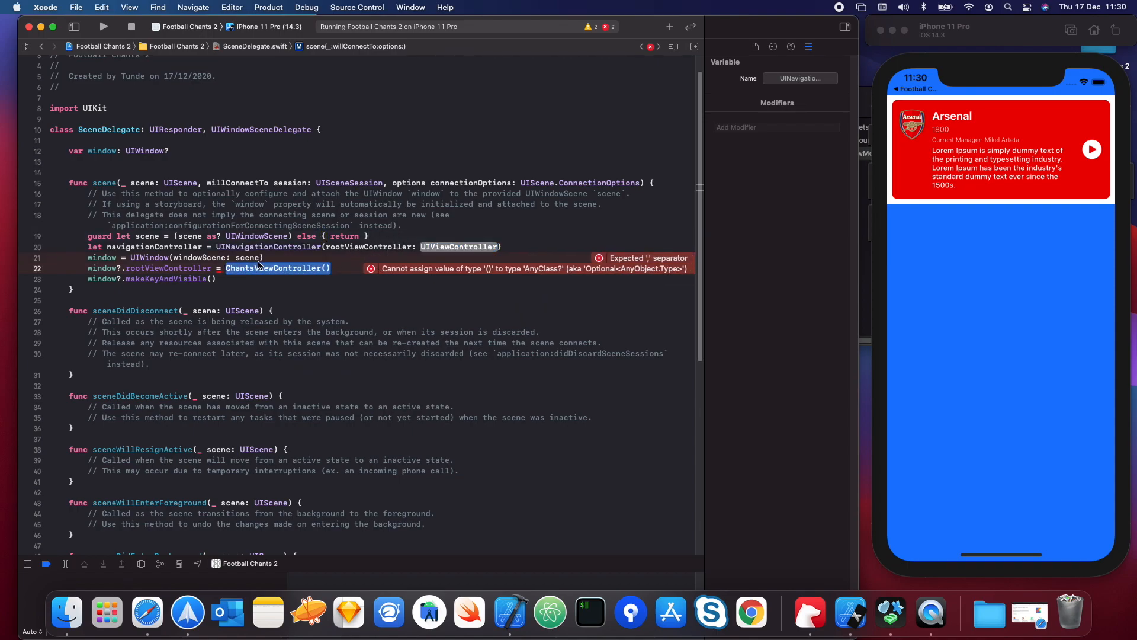
text(let)
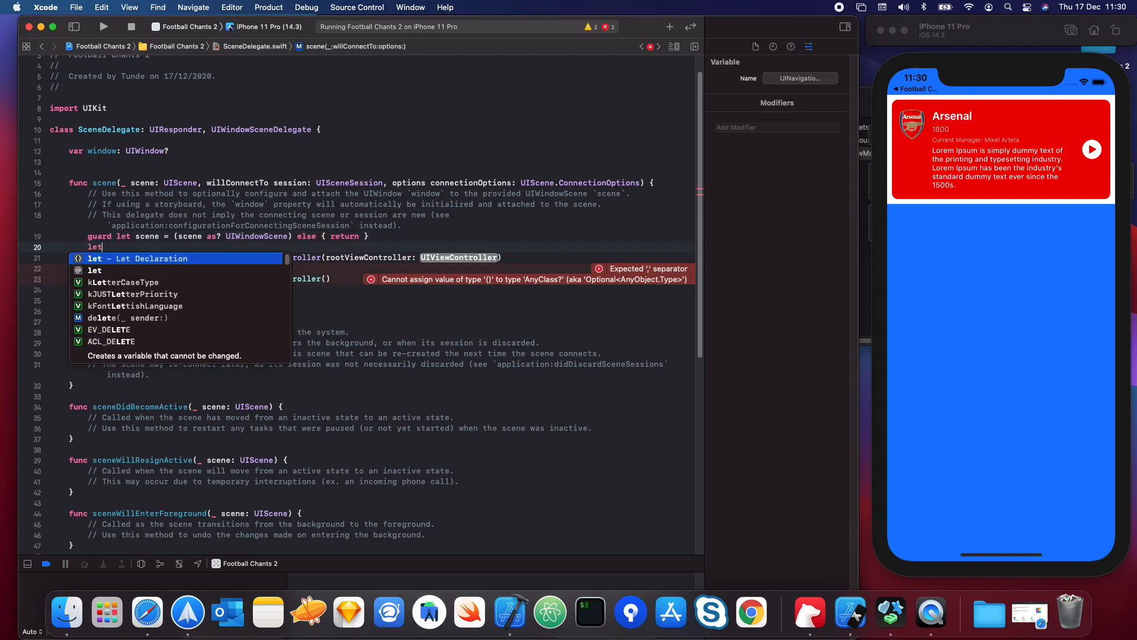
text(vc = ChantsViewController())
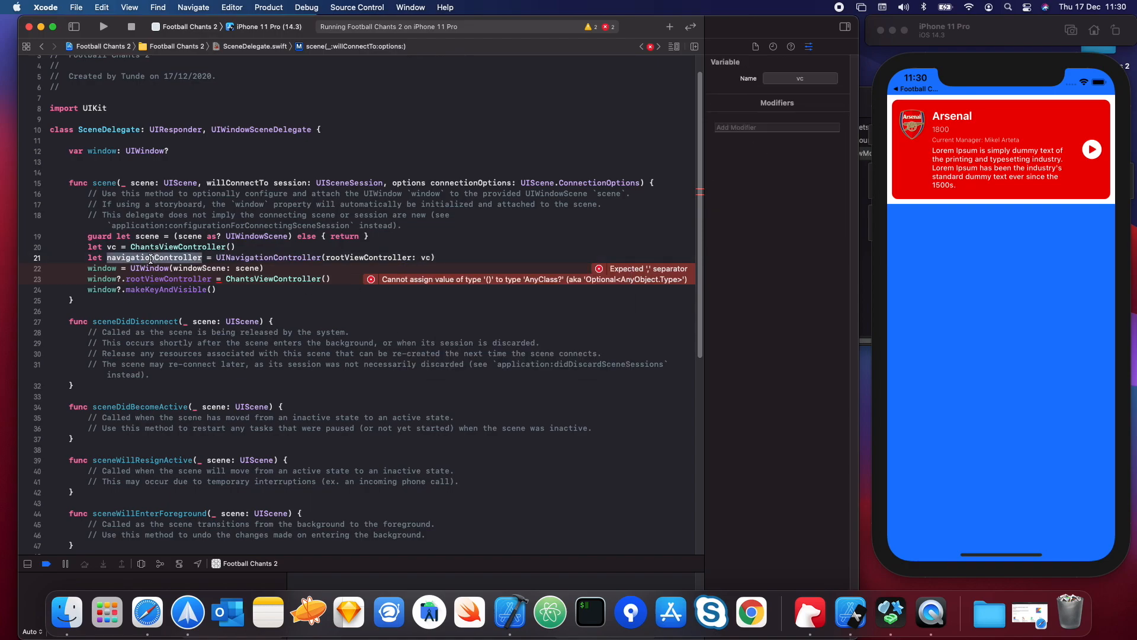
click(350, 278)
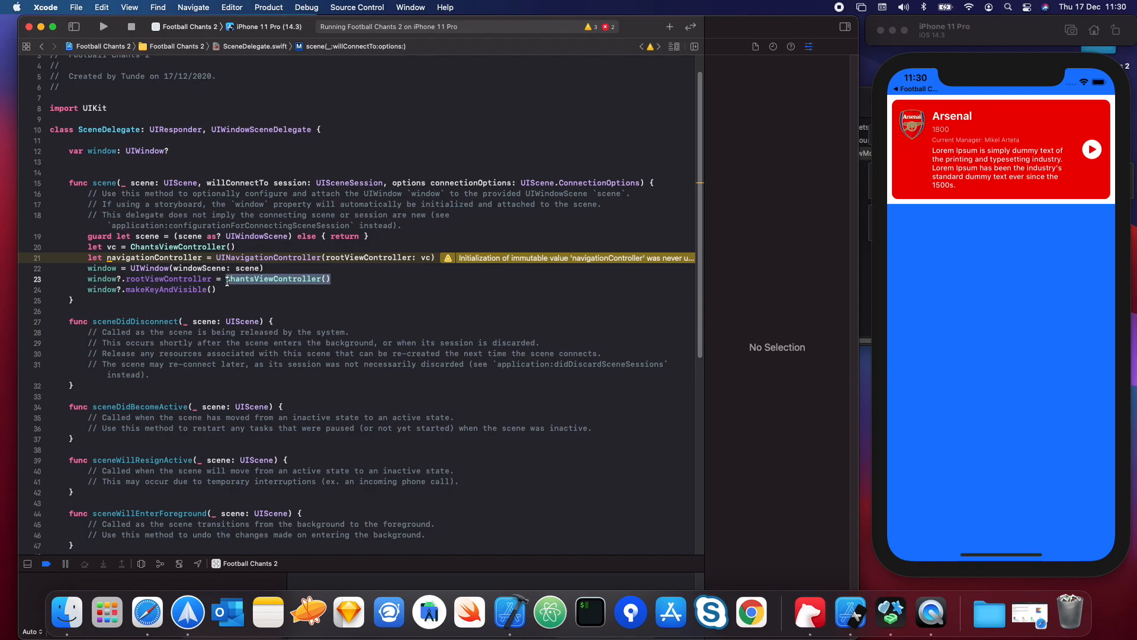
text(navigationController)
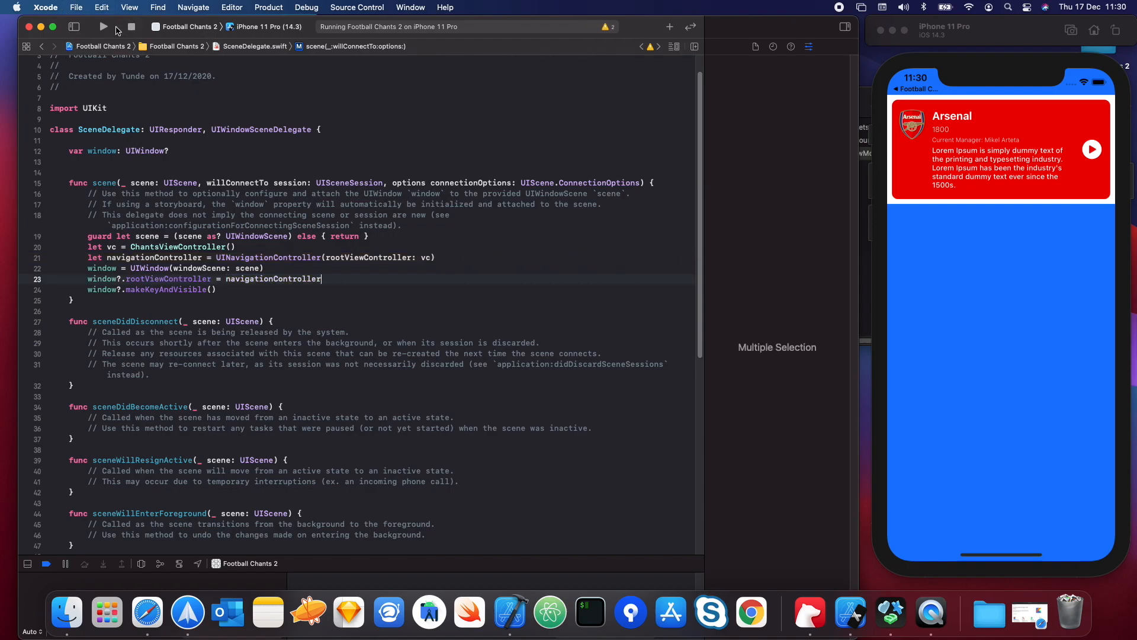
Rerun the app so a navigation bar area appears above the Arsenal card
click(131, 27)
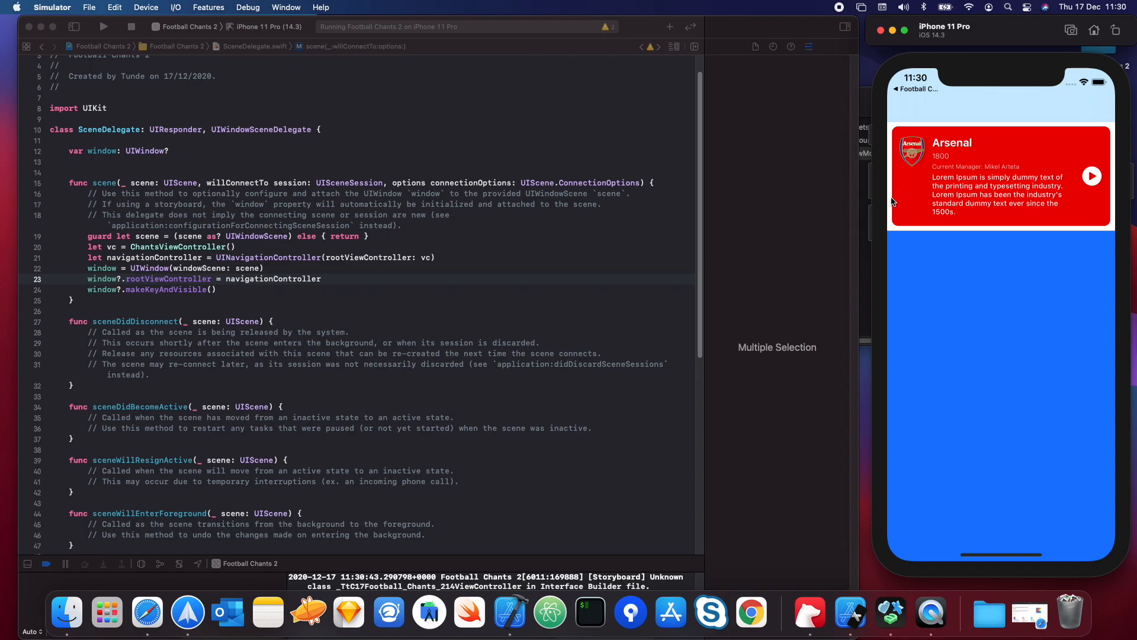
mouse_move(891, 223)
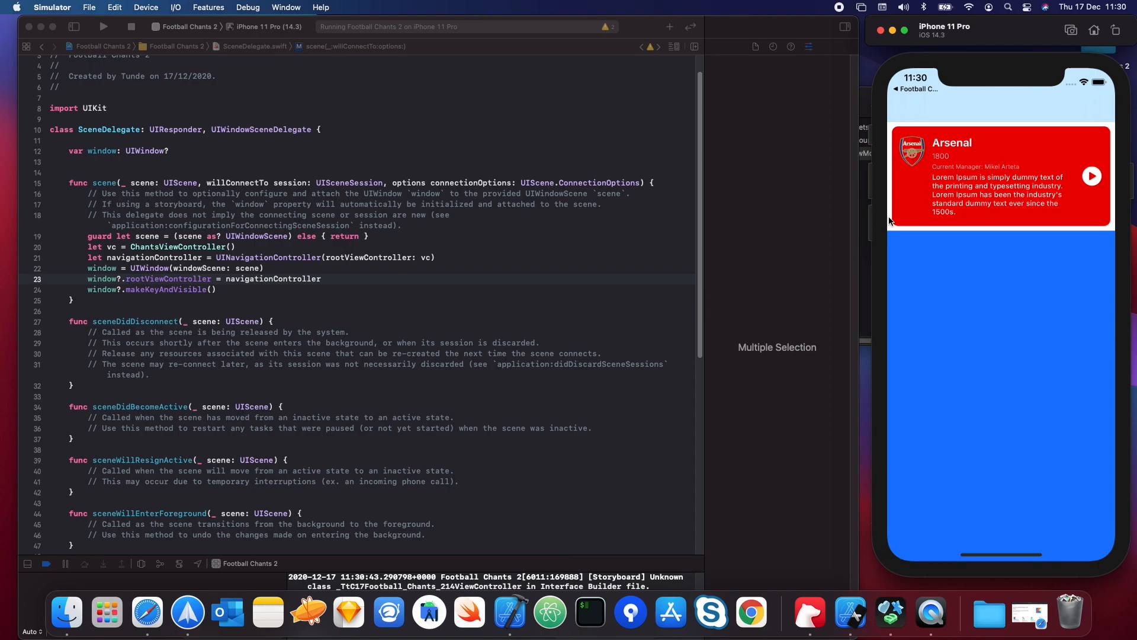
mouse_move(913, 92)
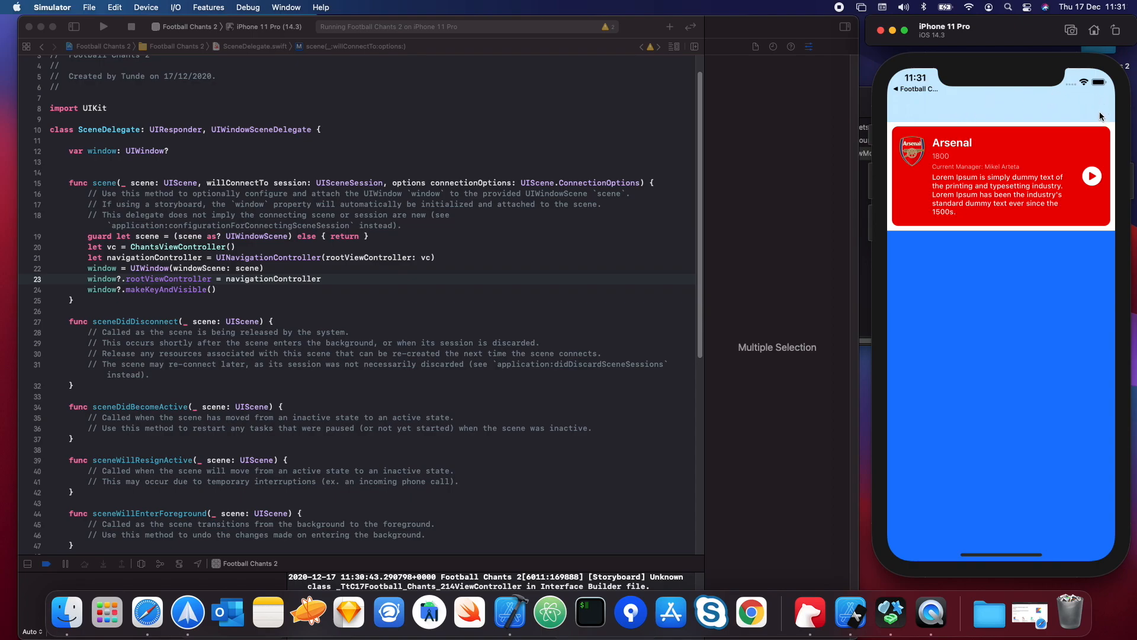
mouse_move(1068, 111)
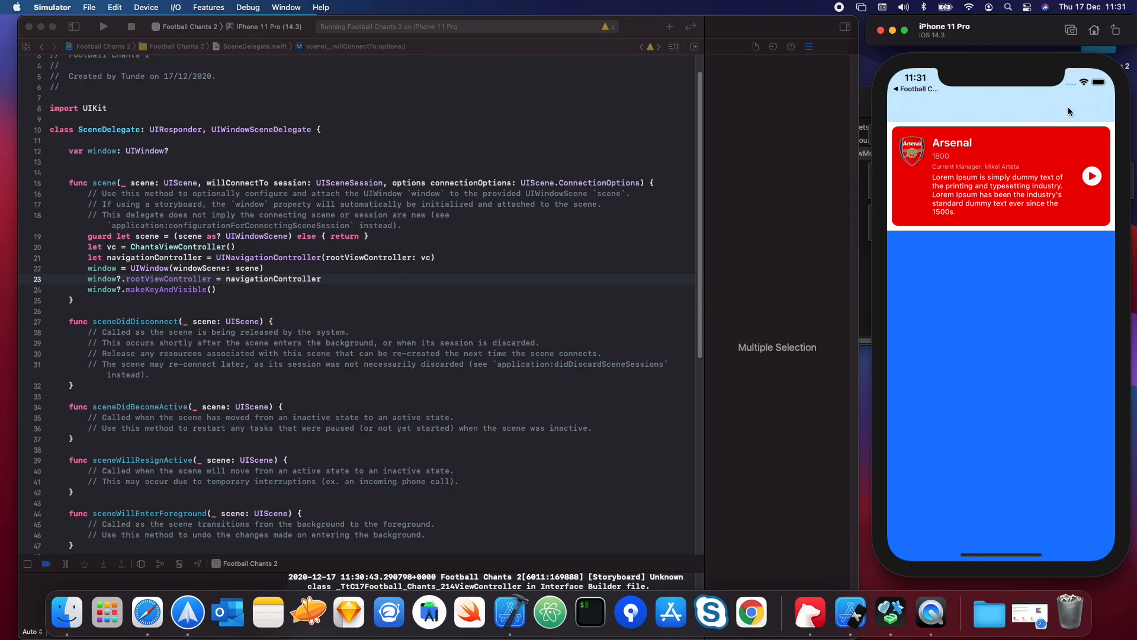
mouse_move(1001, 347)
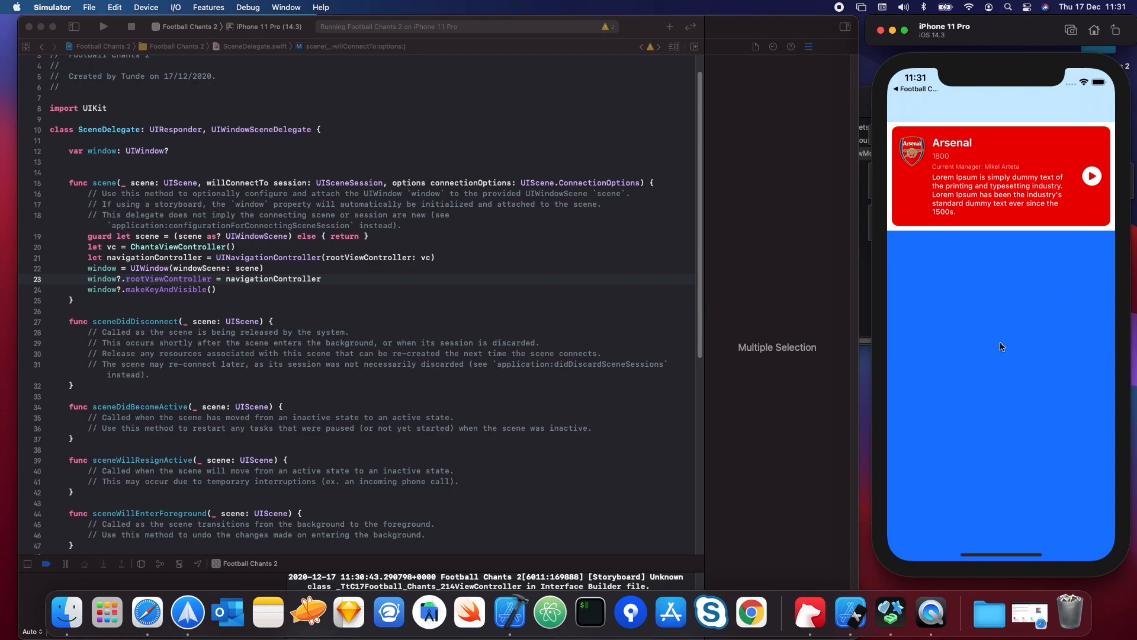
mouse_move(1116, 181)
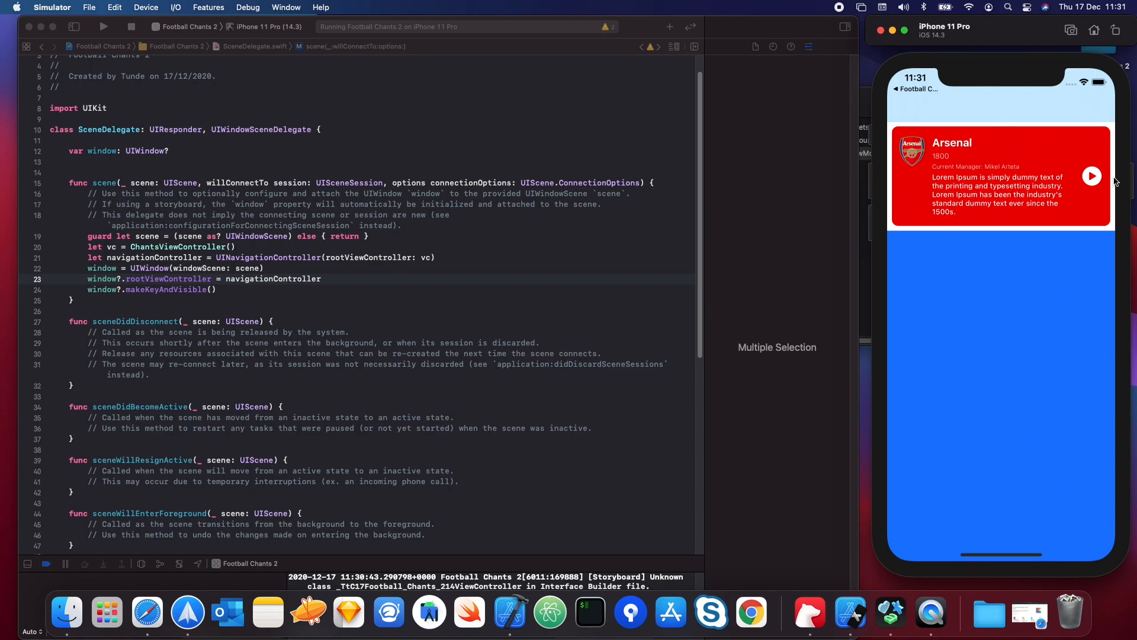
mouse_move(1072, 180)
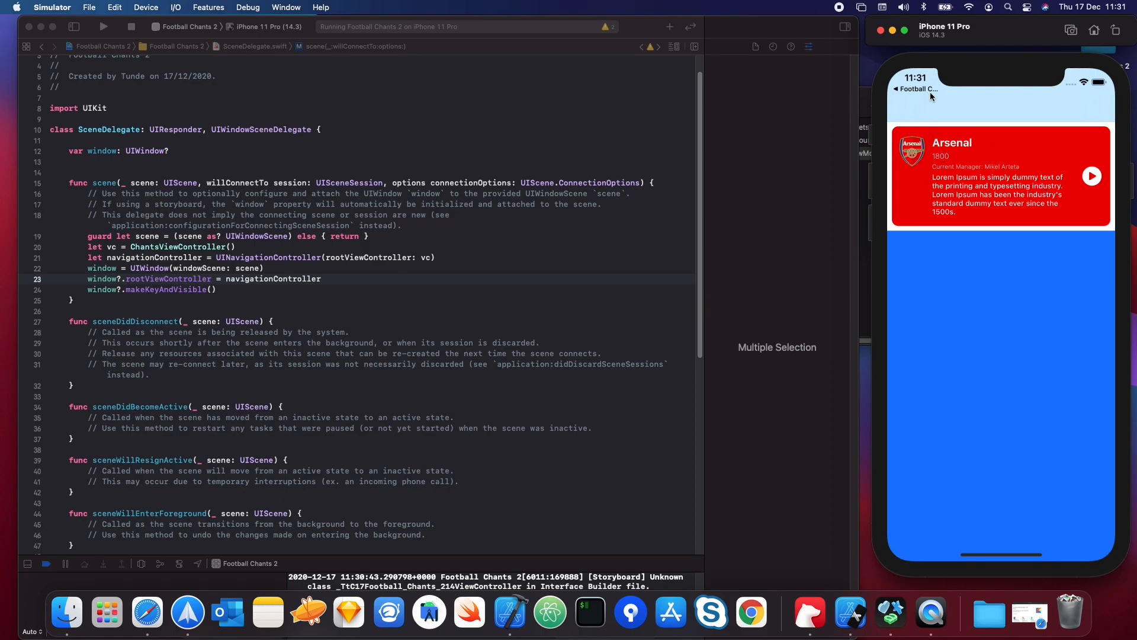
mouse_move(919, 114)
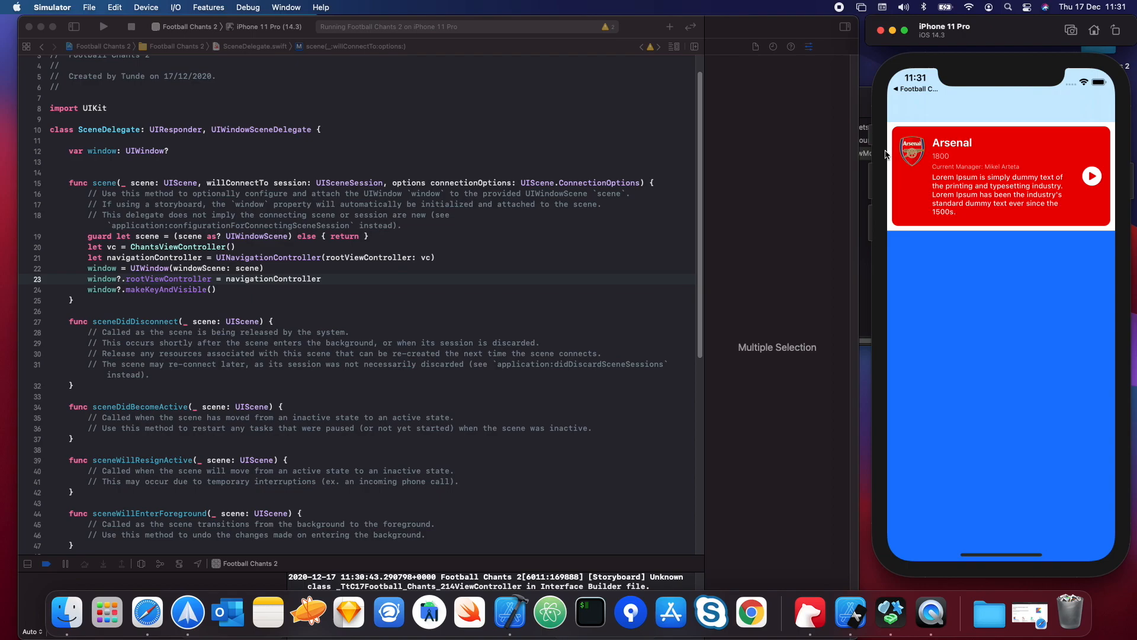
mouse_move(993, 213)
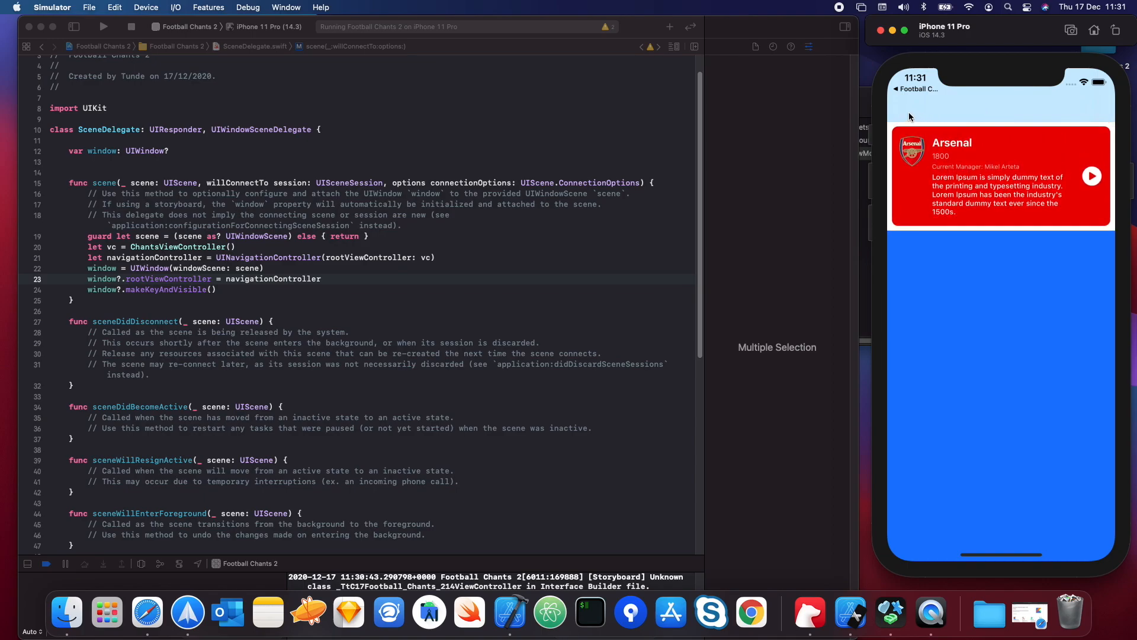
mouse_move(1019, 117)
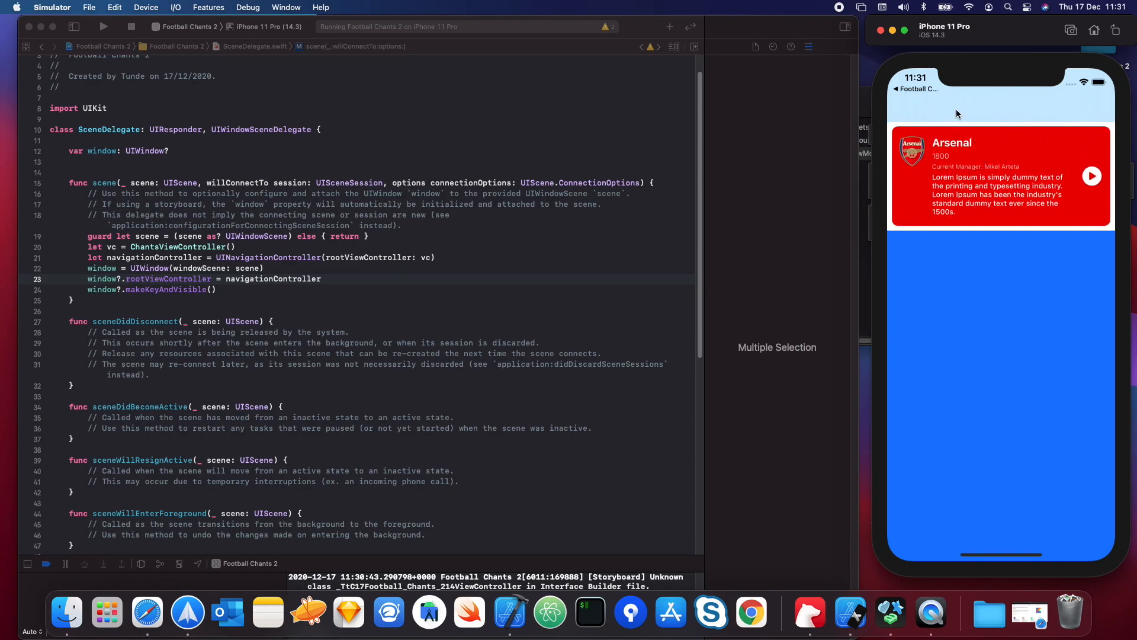
mouse_move(967, 154)
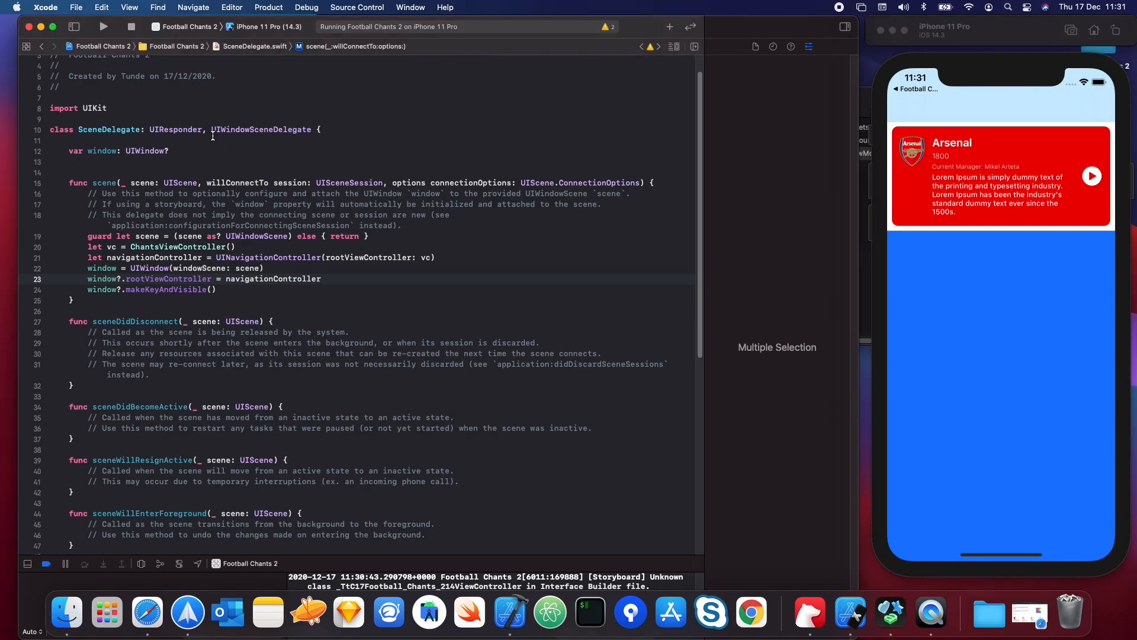
mouse_move(18, 46)
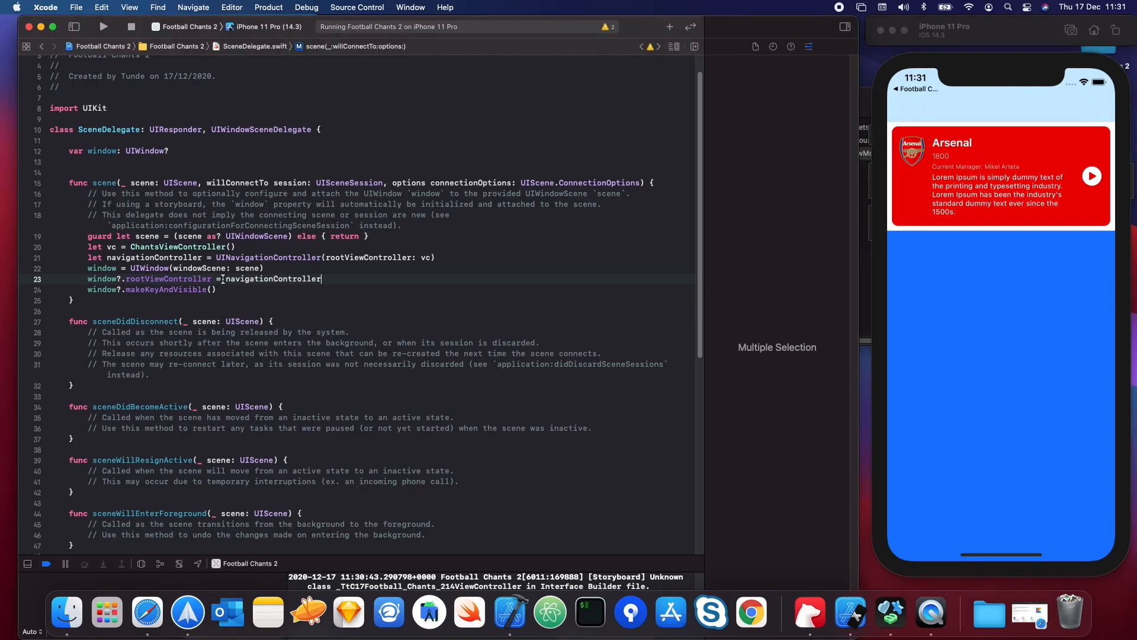
Jump to the definition of ChantsViewController from the scene delegate
right_click(153, 247)
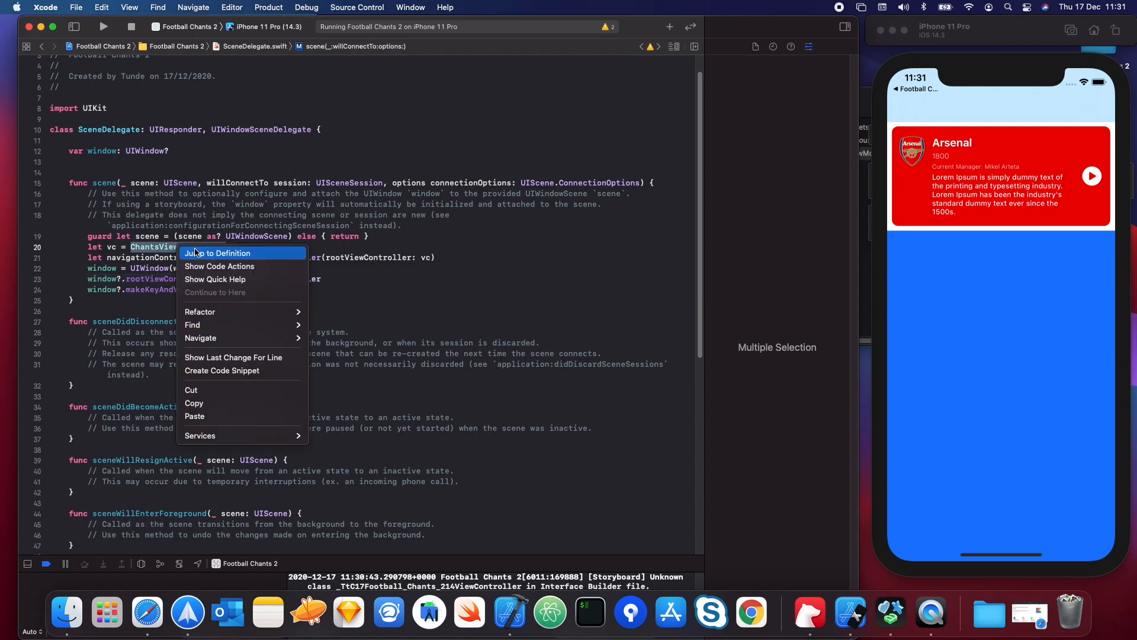
click(218, 254)
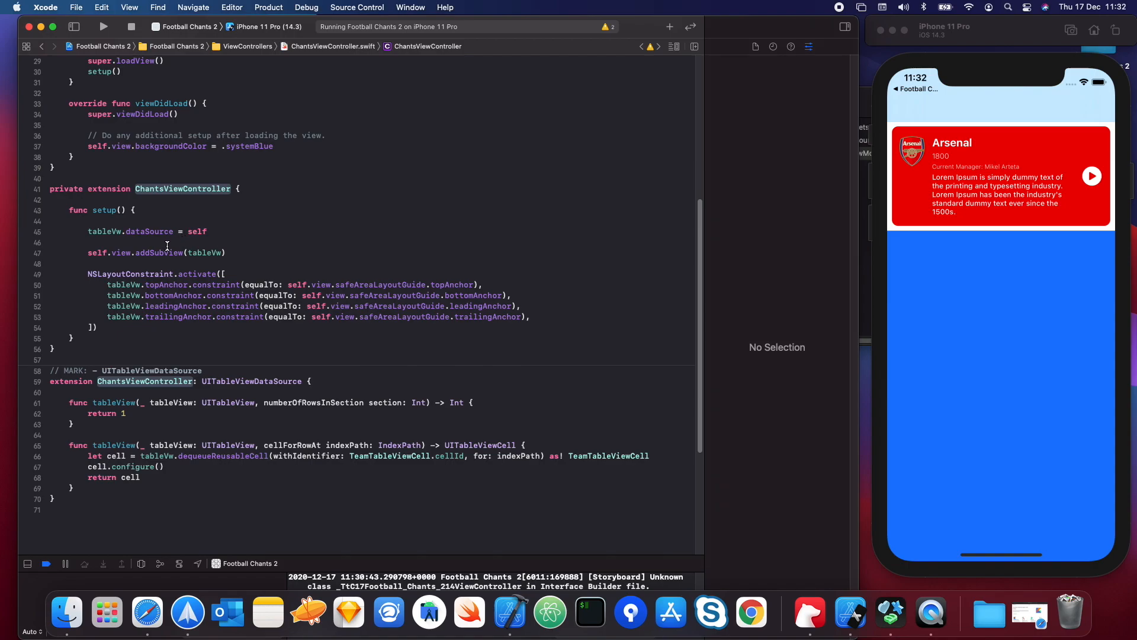
mouse_move(284, 264)
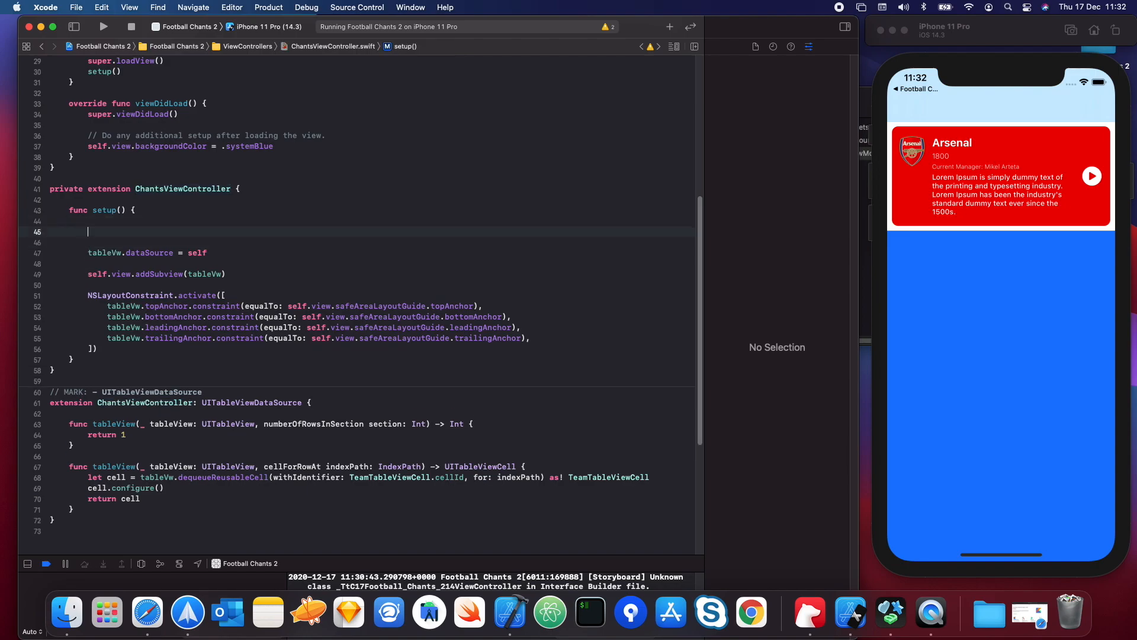
In setup(), set navigationBar.topItem?.title to "Football Chants" via self.navigationController
text(self.)
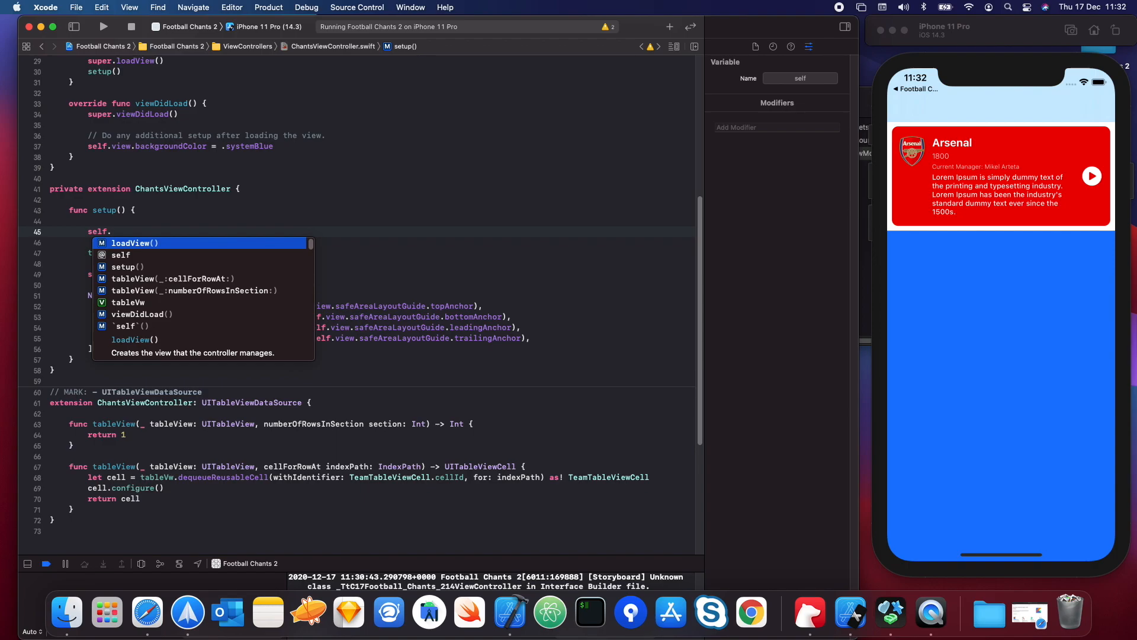
text(na)
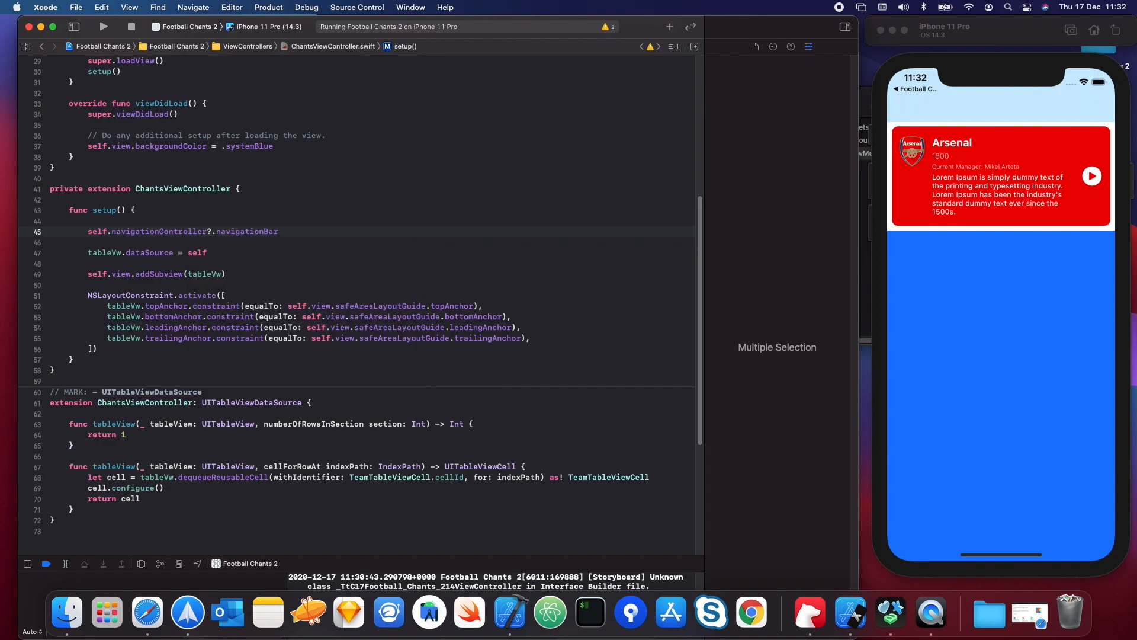
text(.)
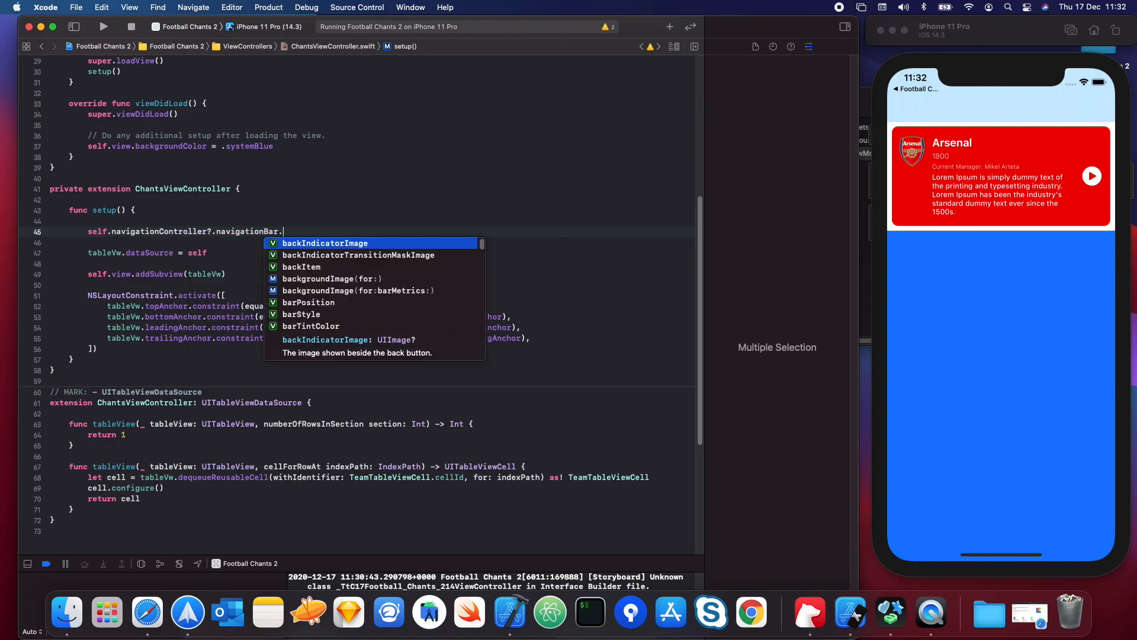
text(to)
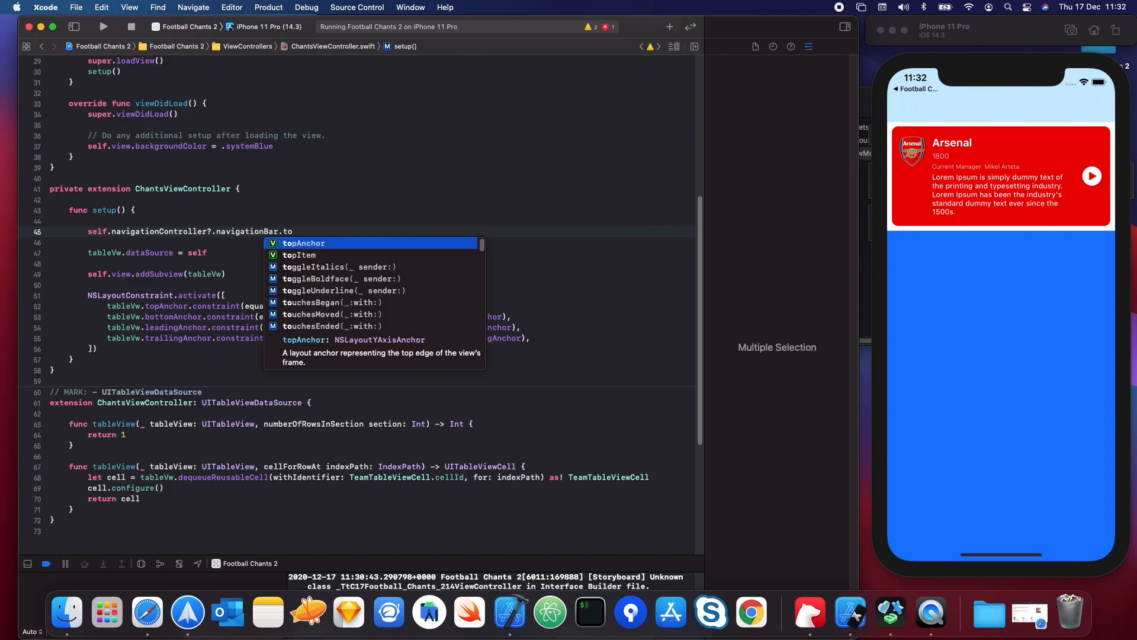
text(topItem?.title)
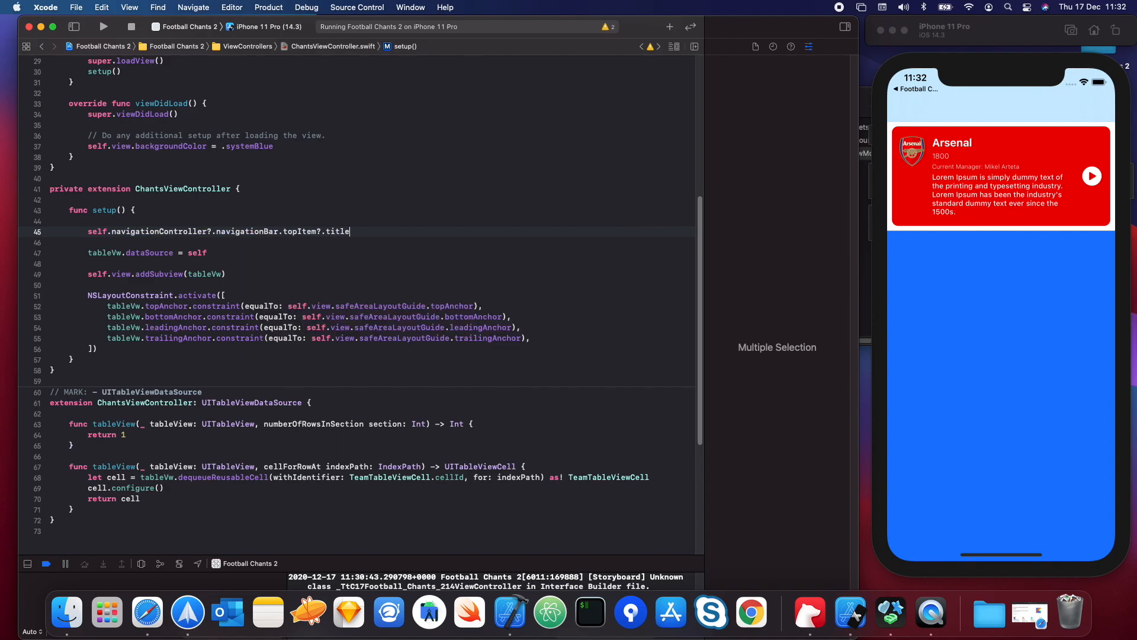
text(= "C")
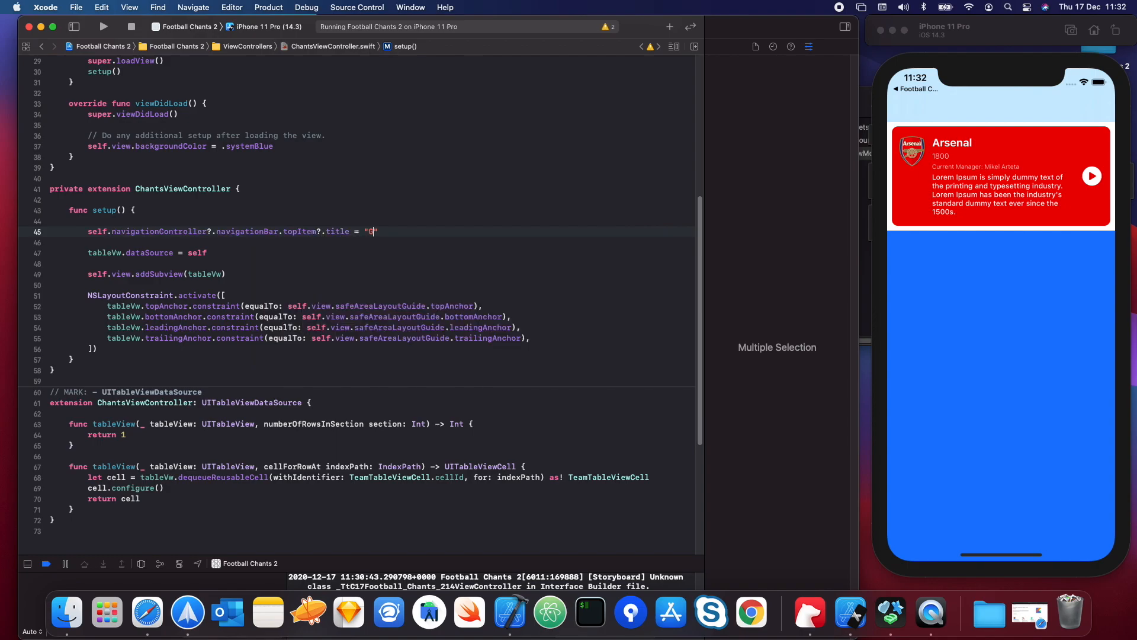
text(ootball)
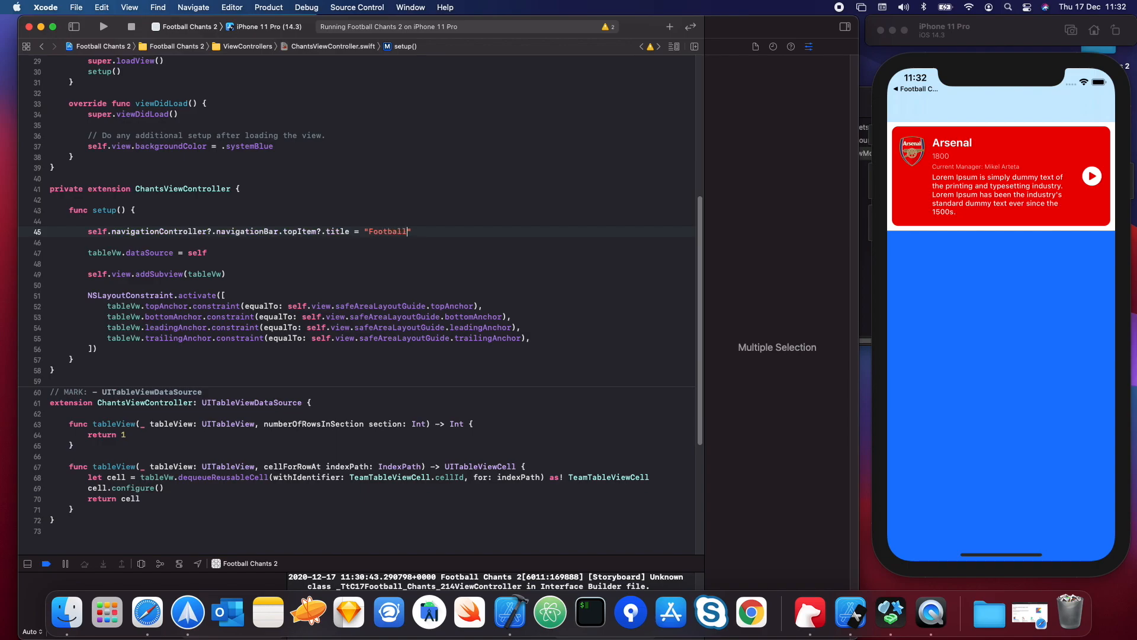
text(Chants)
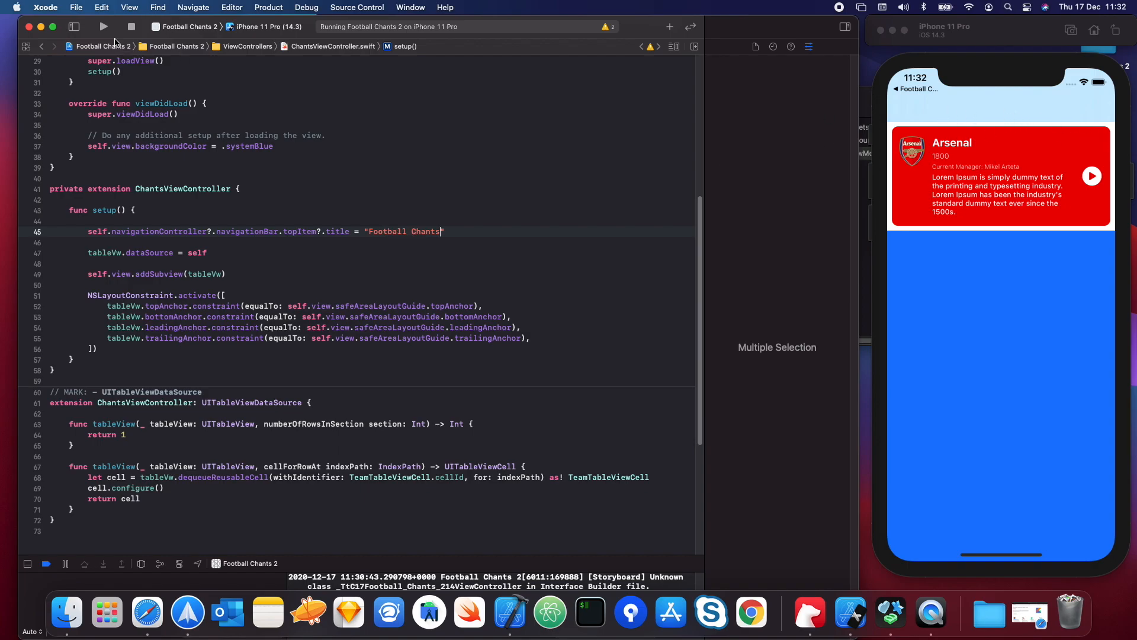
Relaunch the app and scroll the Arsenal, Aston Villa and Brighton cards under the new title
click(104, 27)
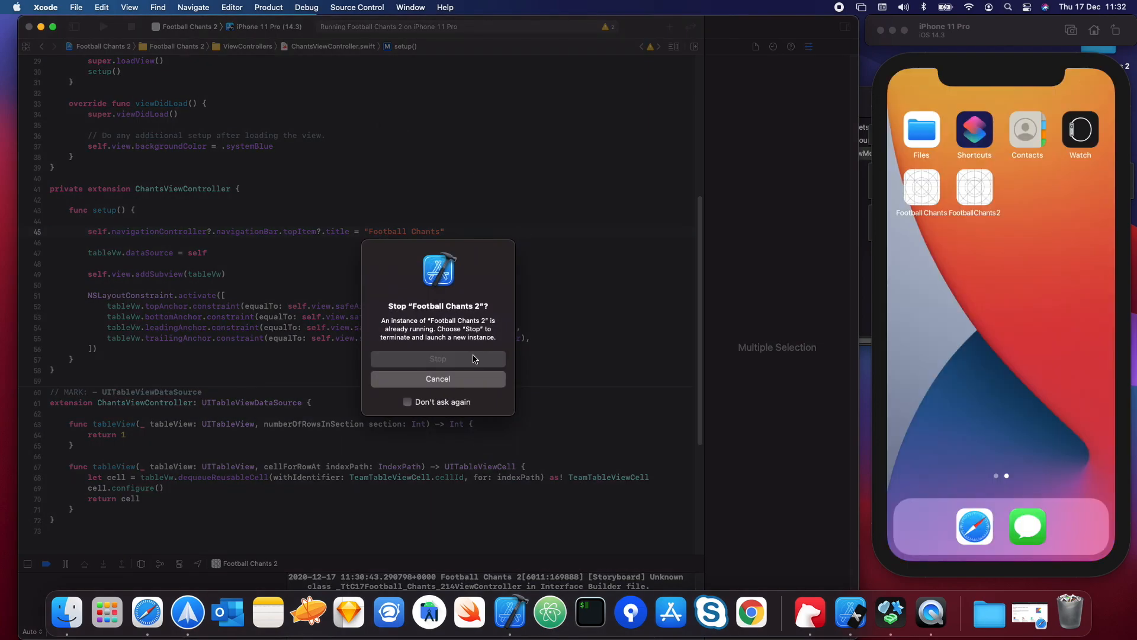
click(438, 358)
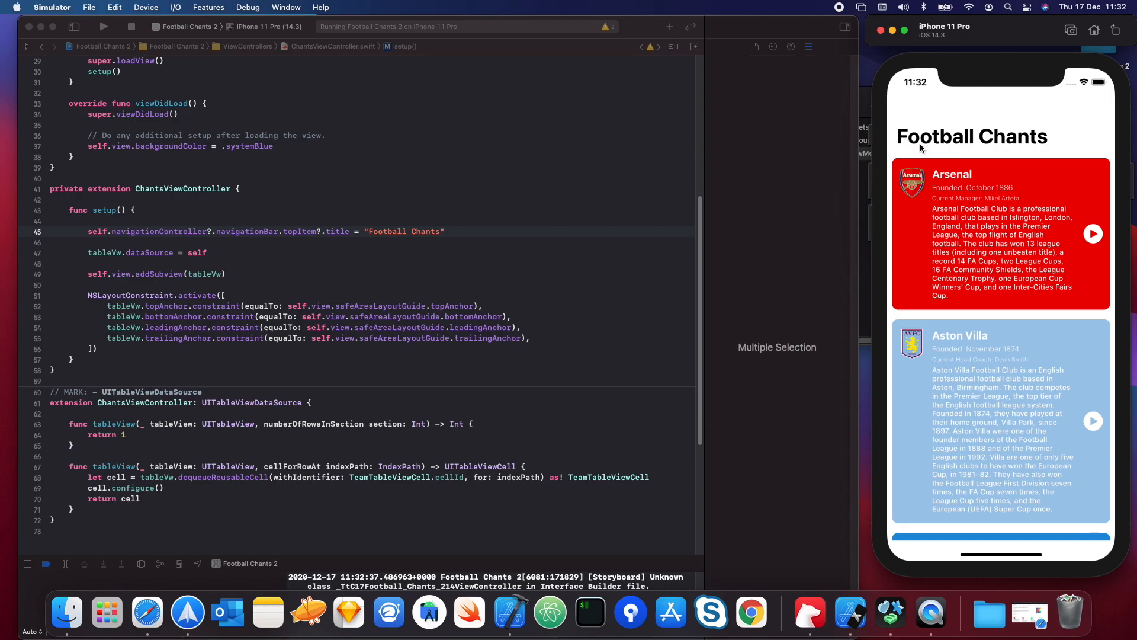
scroll(down, 3)
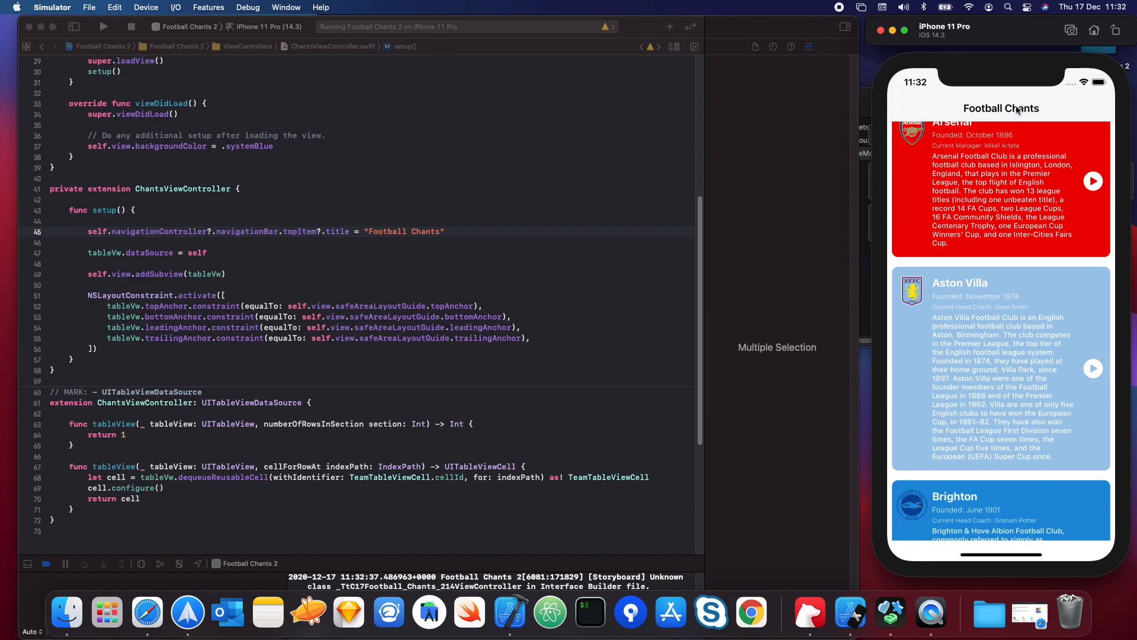
scroll(down, 3)
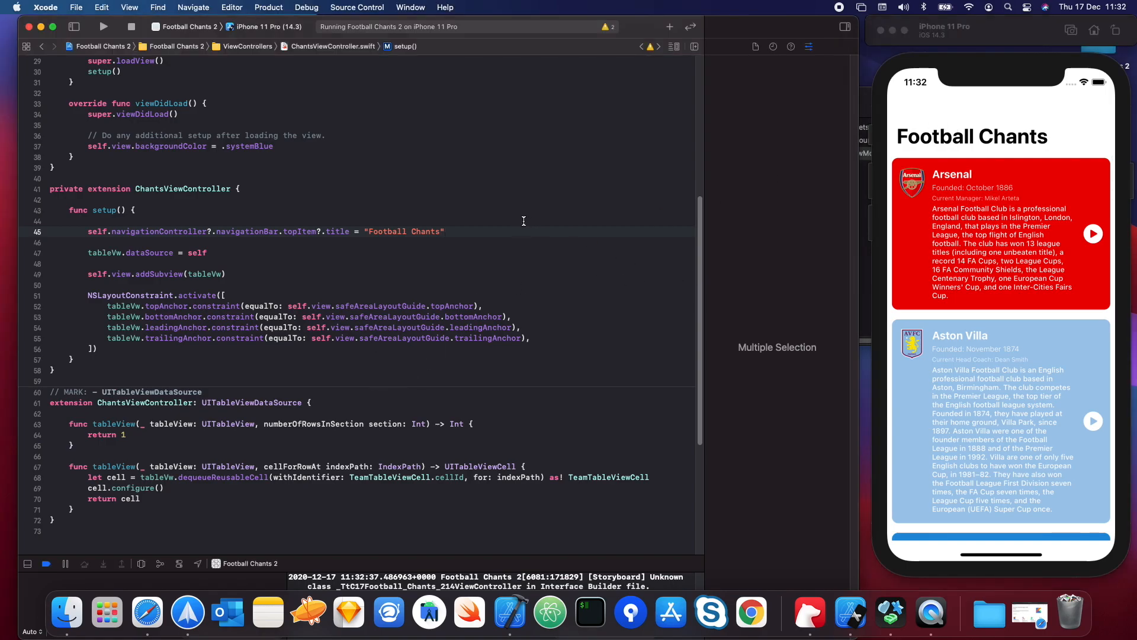
Add navigationBar.prefersLargeTitles = true below the title line in setup()
text(self)
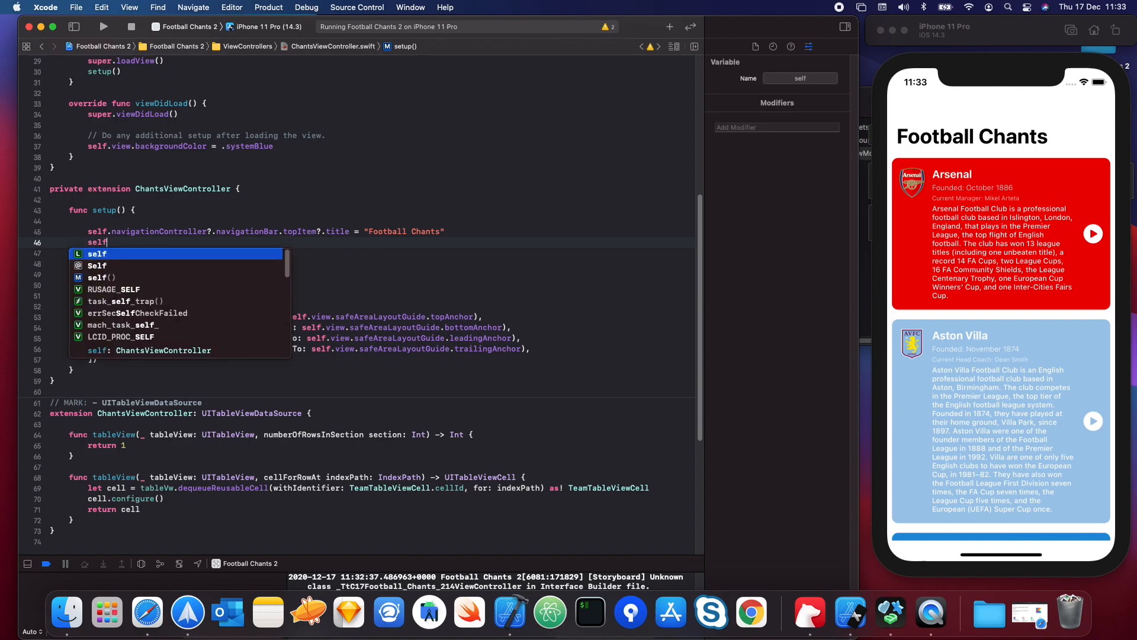
text(.na)
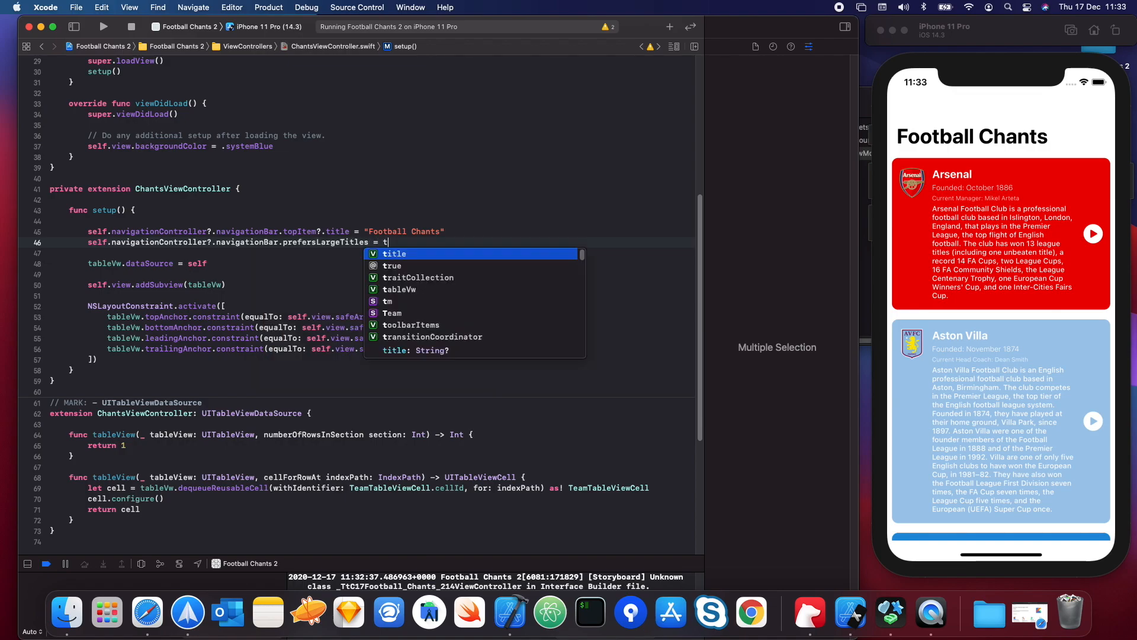
text(rue)
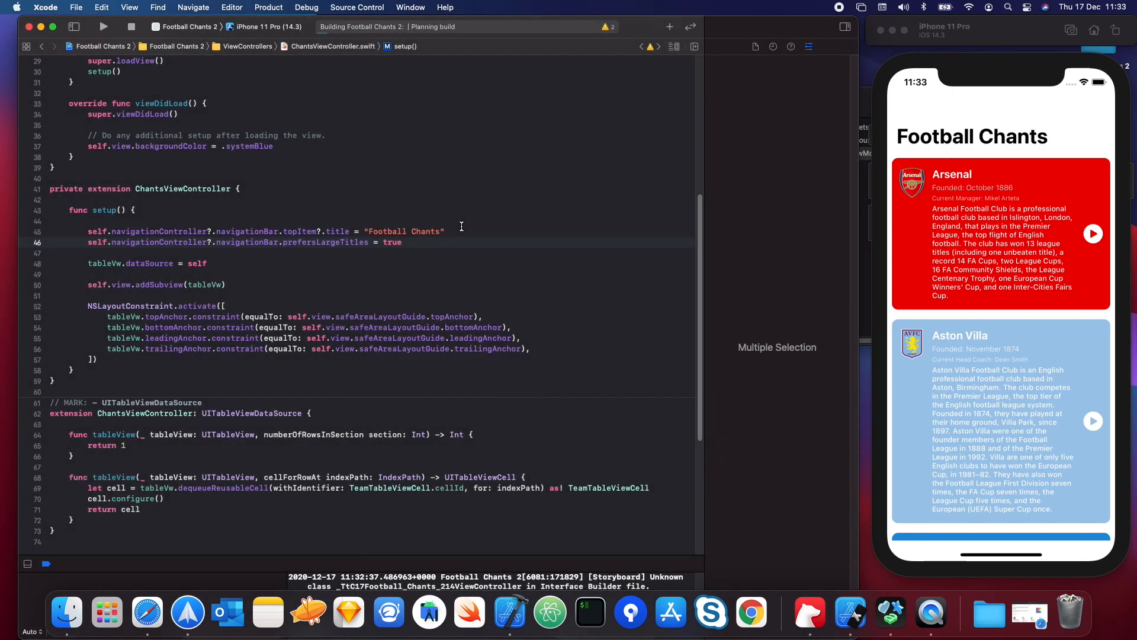
Run the large-title build, then change viewDidLoad's background from systemBlue to white
click(104, 26)
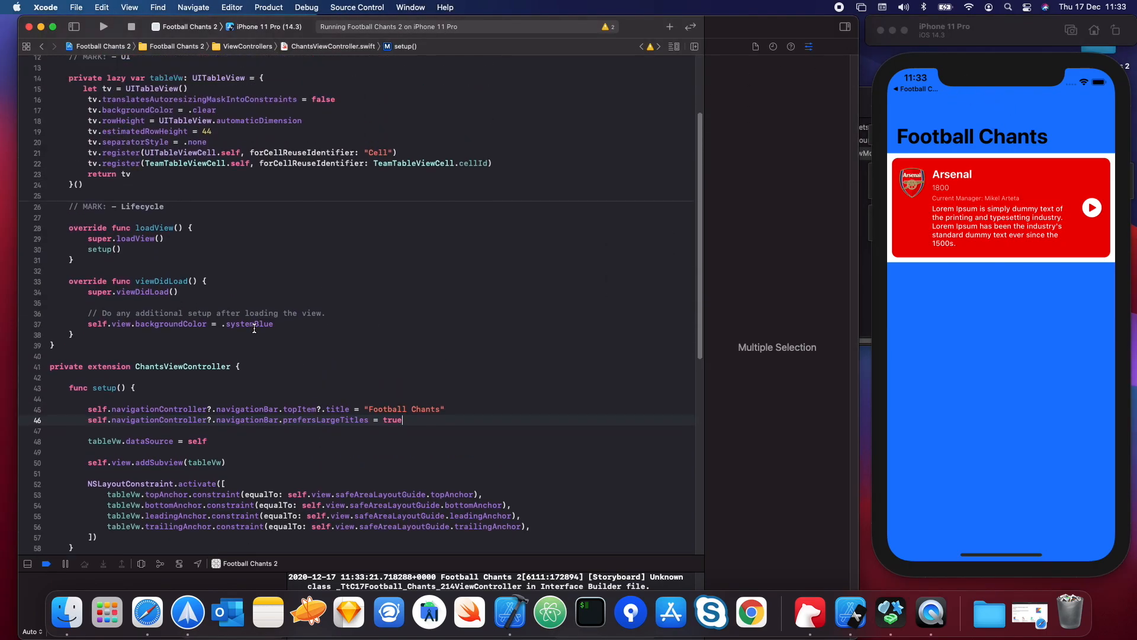
double_click(247, 323)
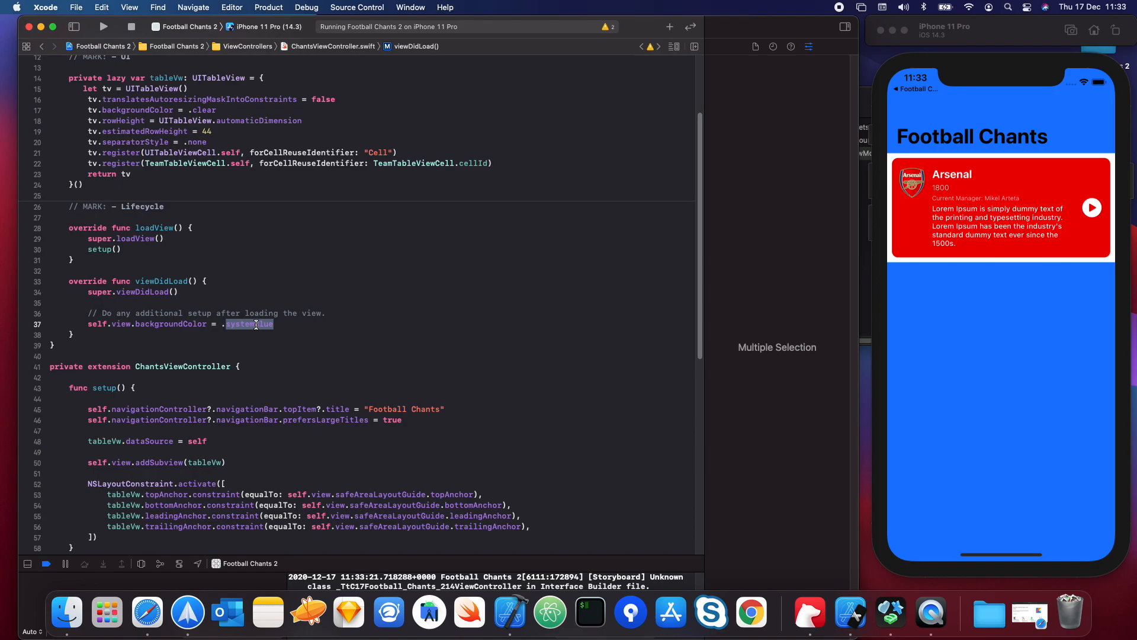
text(whi)
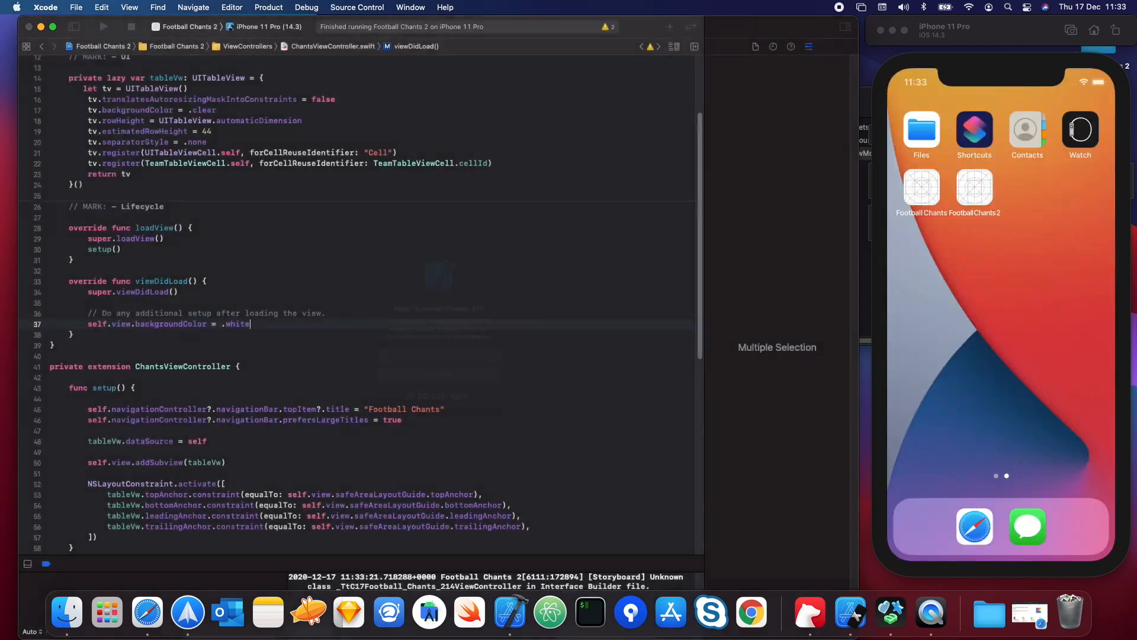
Relaunch so the large Football Chants title and Arsenal card sit on a white background
click(103, 27)
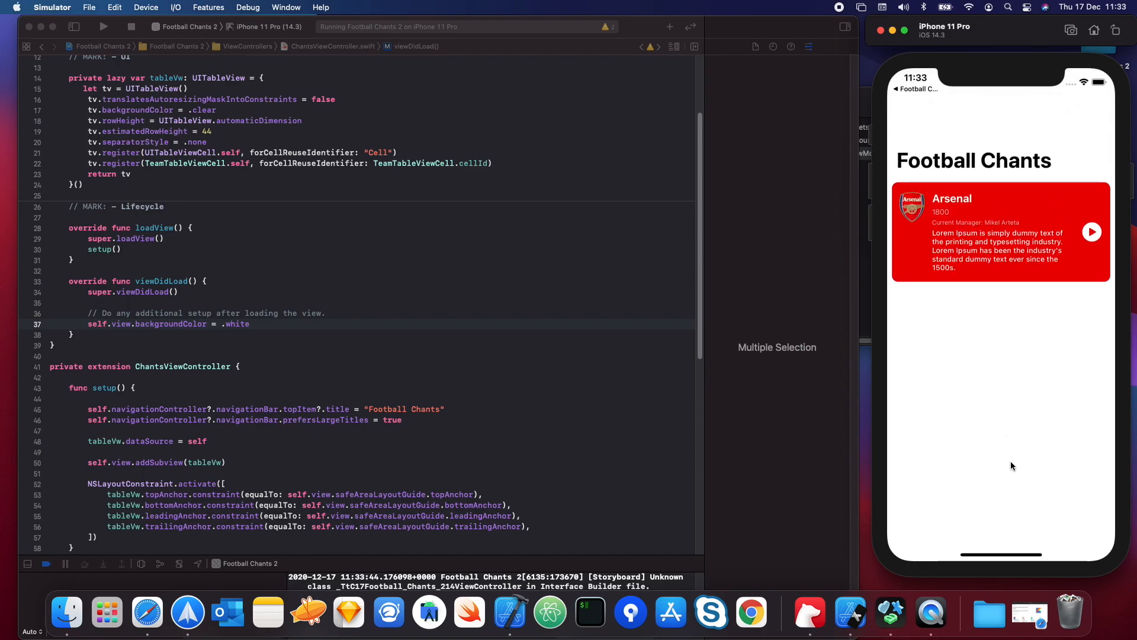
scroll(down, 3)
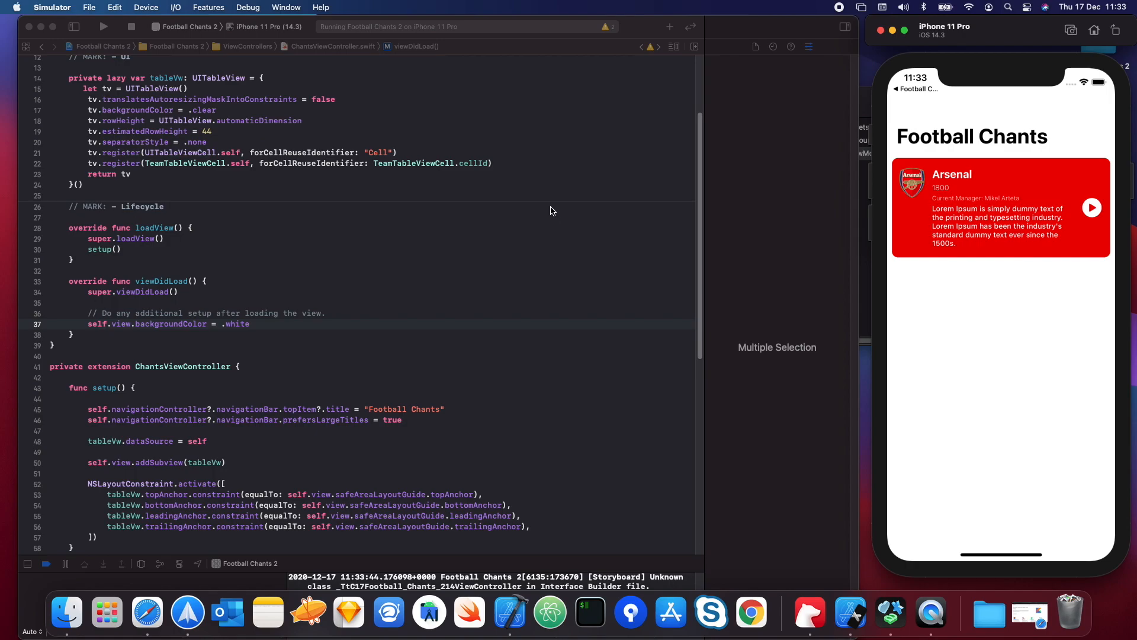
mouse_move(190, 478)
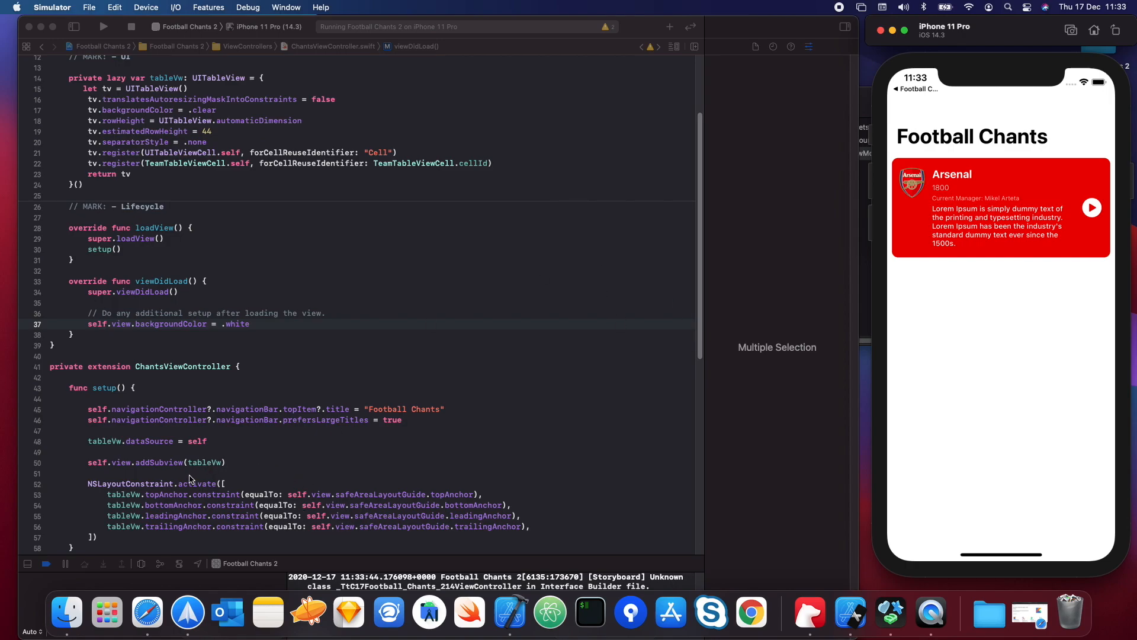